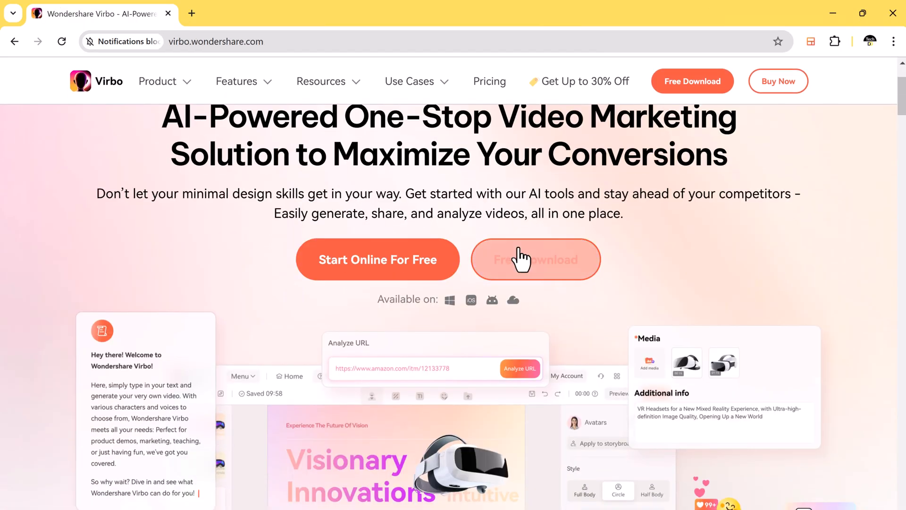
Step: Browse the Virbo site and launch the free online web app in a new tab
{"action": "scroll", "scroll_direction": "down", "scroll_amount": 3}
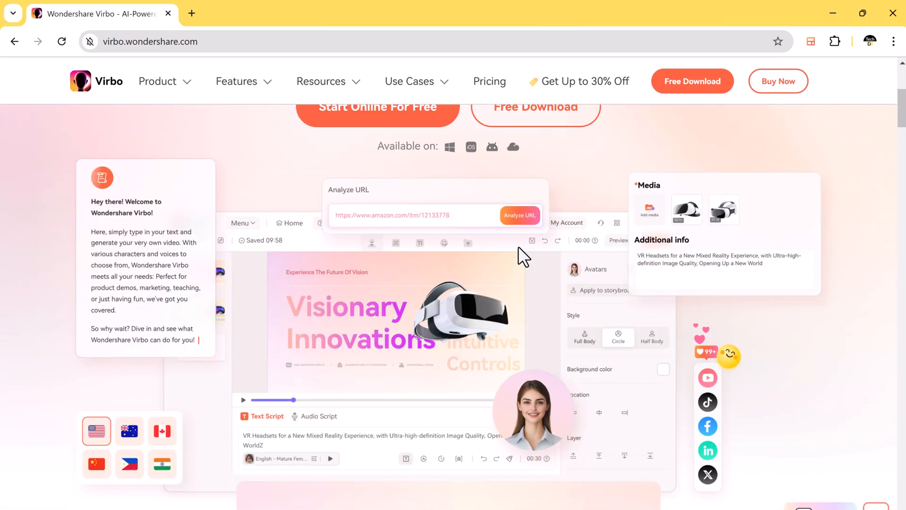
{"action": "scroll", "scroll_direction": "down", "scroll_amount": 3}
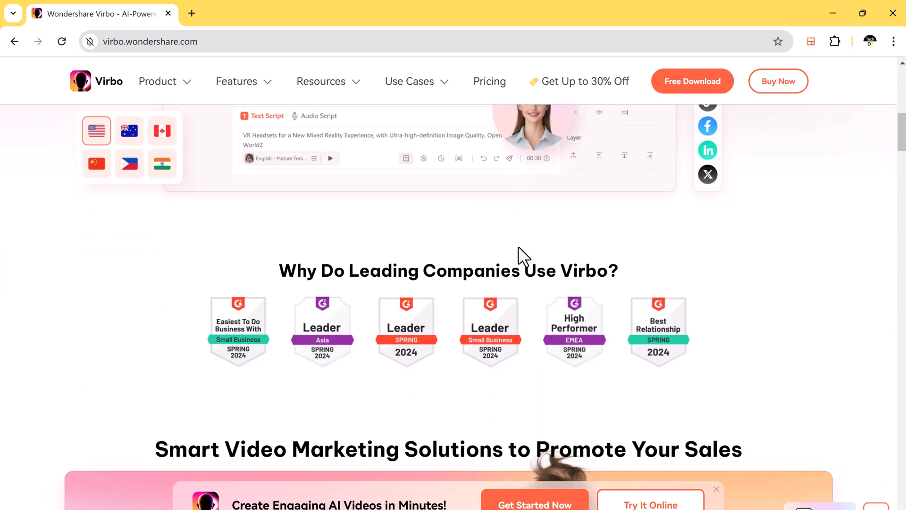
{"action": "scroll", "scroll_direction": "down", "scroll_amount": 3}
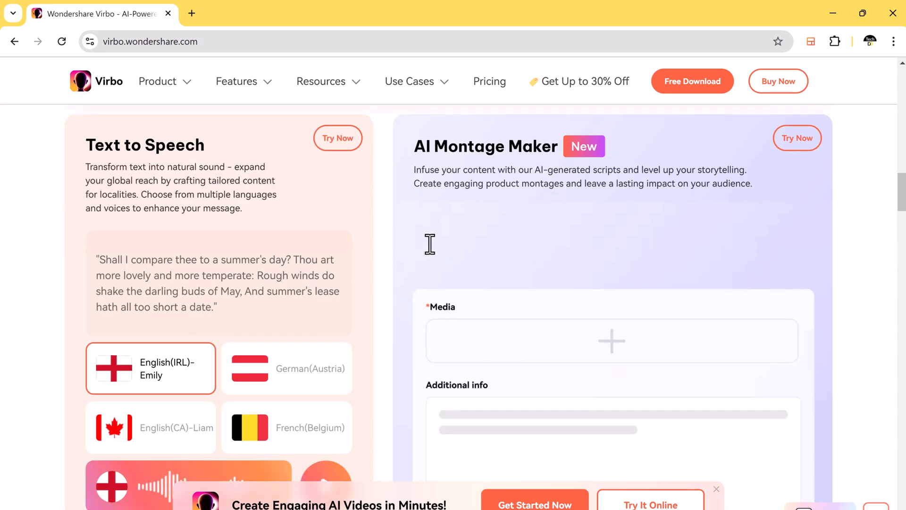
{"action": "scroll", "scroll_direction": "down", "scroll_amount": 3}
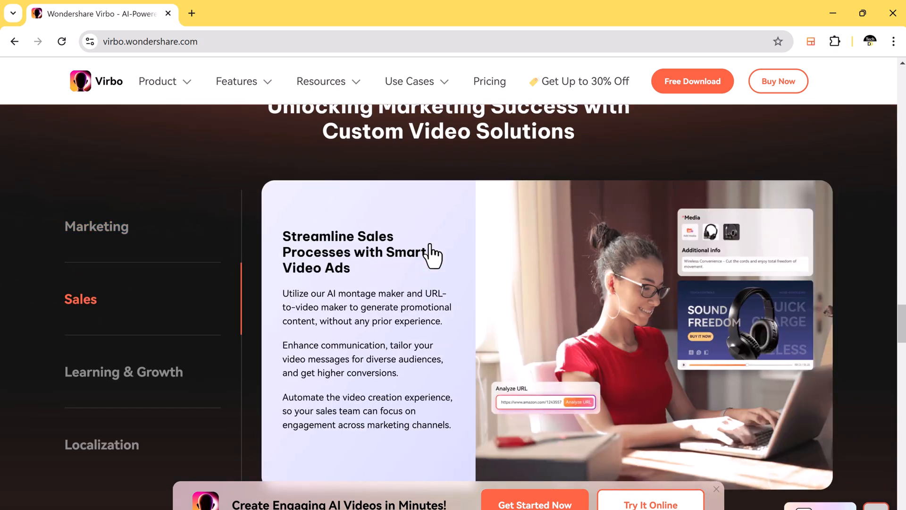
{"action": "scroll", "scroll_direction": "down", "scroll_amount": 3}
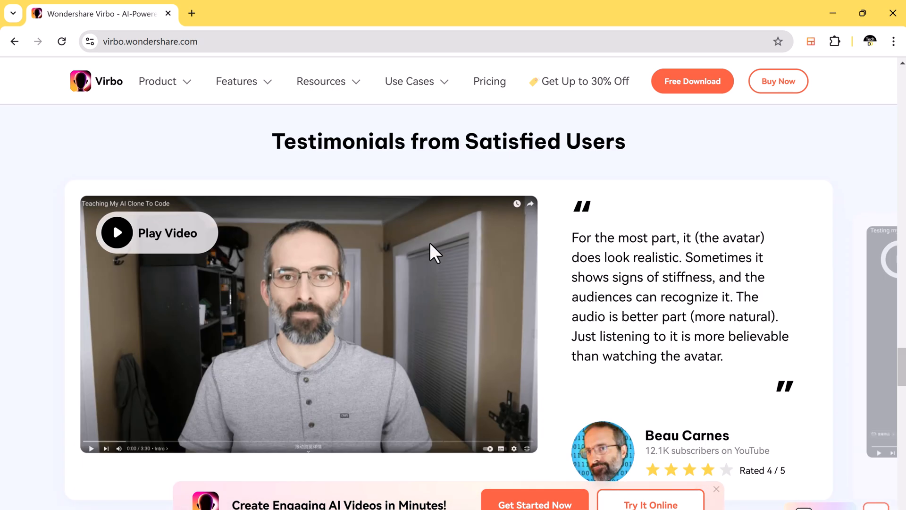
{"action": "scroll", "scroll_direction": "up", "scroll_amount": 3}
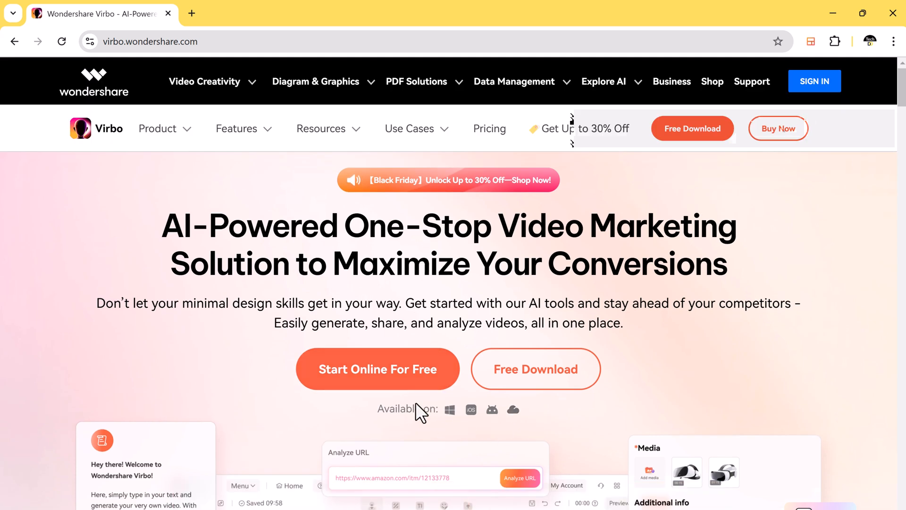
{"action": "left_click", "coordinate": [377, 369]}
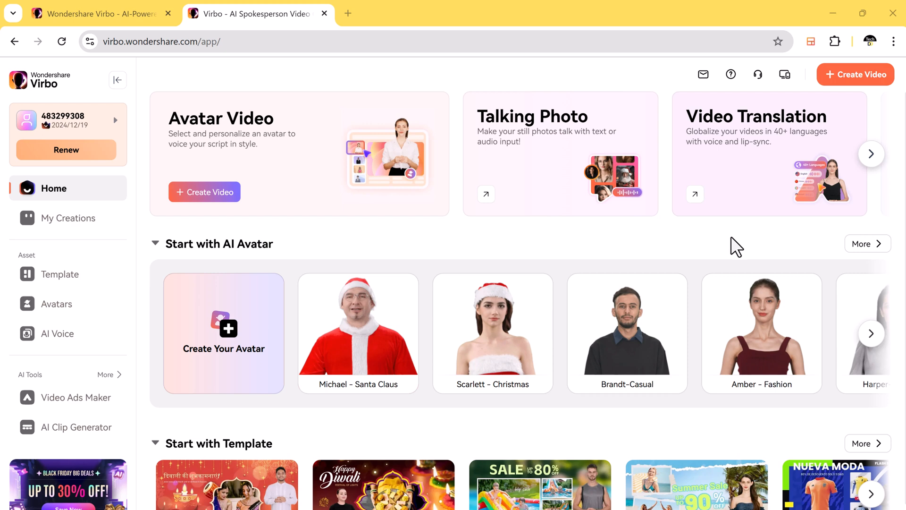
{"action": "mouse_move", "coordinate": [738, 247]}
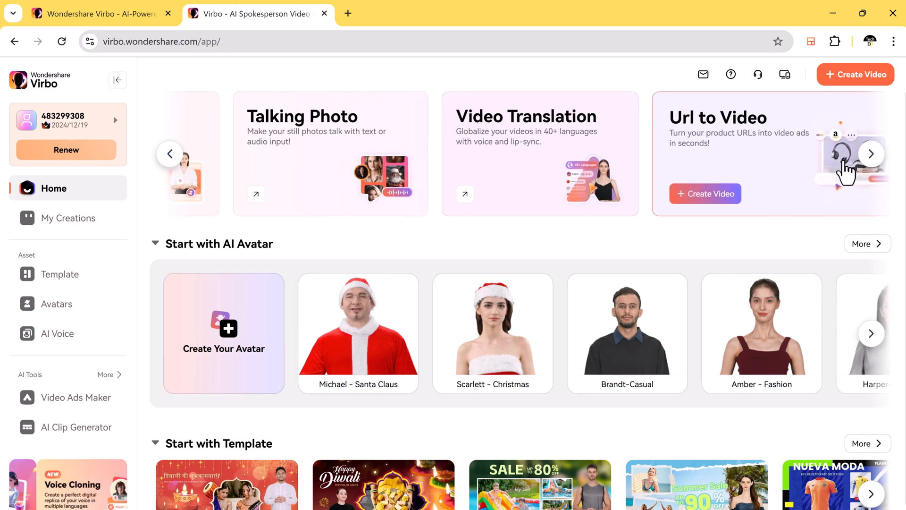
Step: In URL to Video, enter an Amazon link, swap to a sample product link and analyze it
{"action": "left_click", "coordinate": [704, 193]}
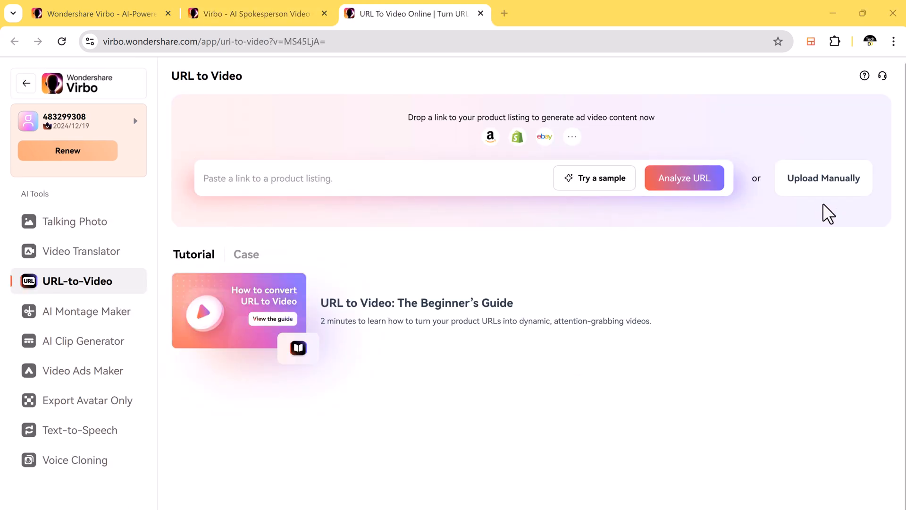
{"action": "mouse_move", "coordinate": [629, 206]}
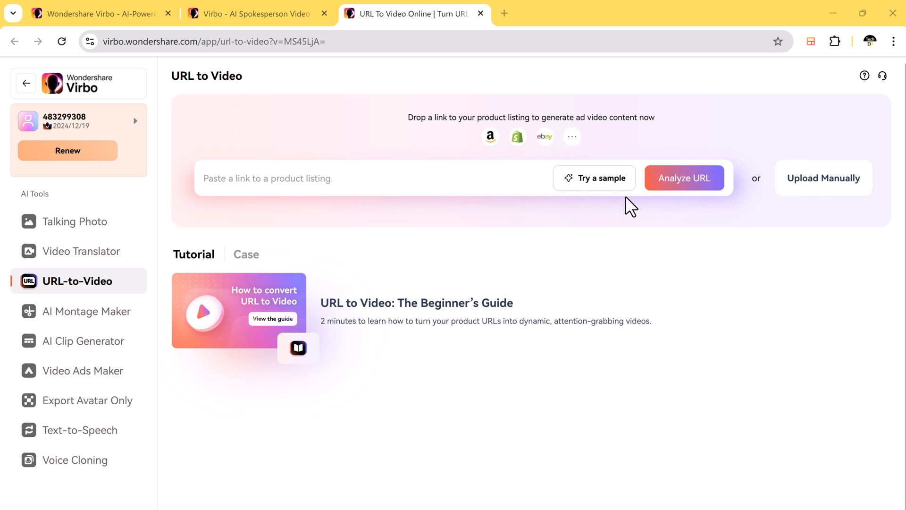
{"action": "type", "text": "https://www.amazon.com/Roku-Express-Streaming-Wireless-Controls/dp/B0"}
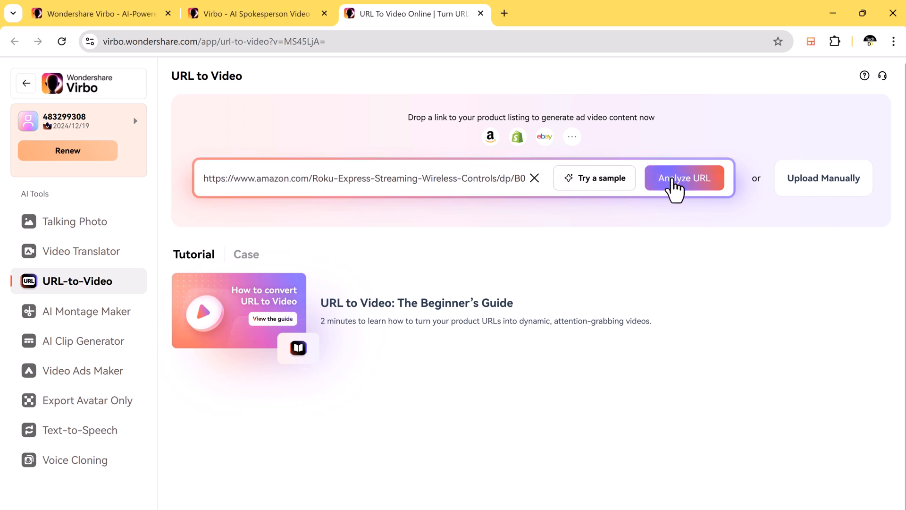
{"action": "left_click", "coordinate": [594, 178]}
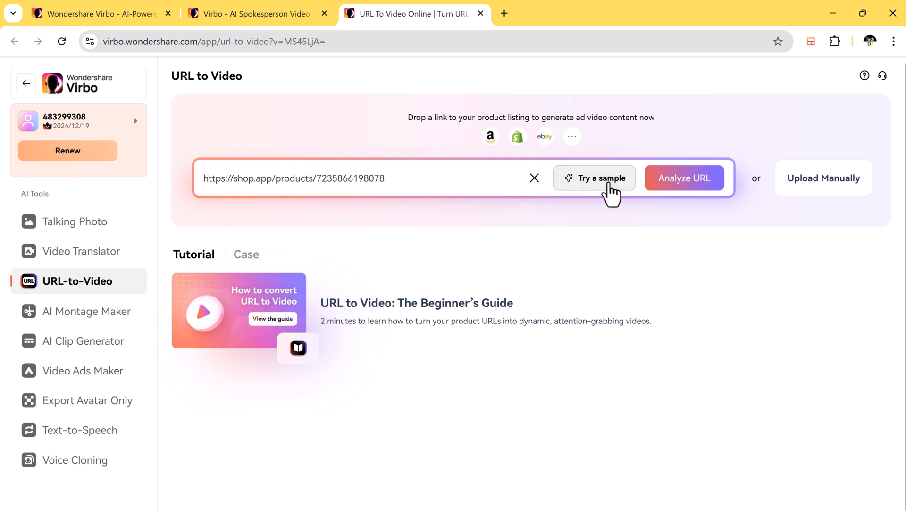
{"action": "left_click", "coordinate": [594, 178]}
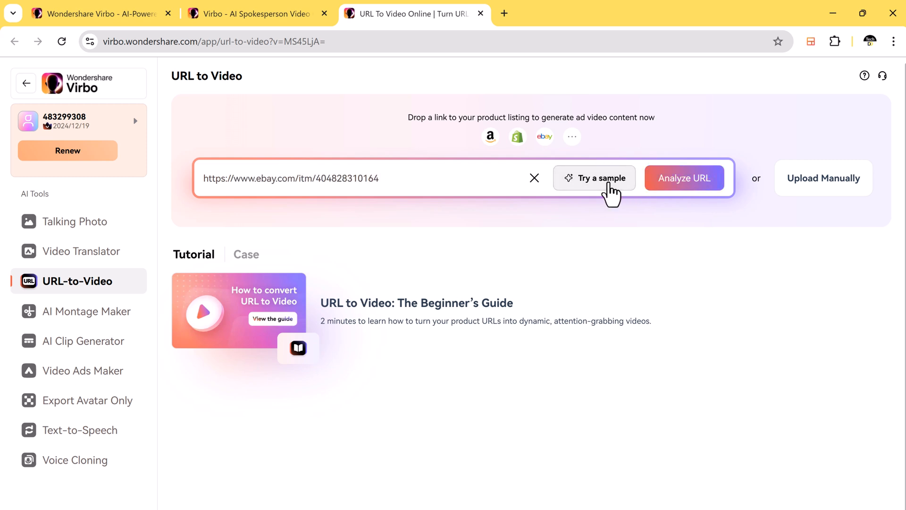
{"action": "left_click", "coordinate": [683, 179]}
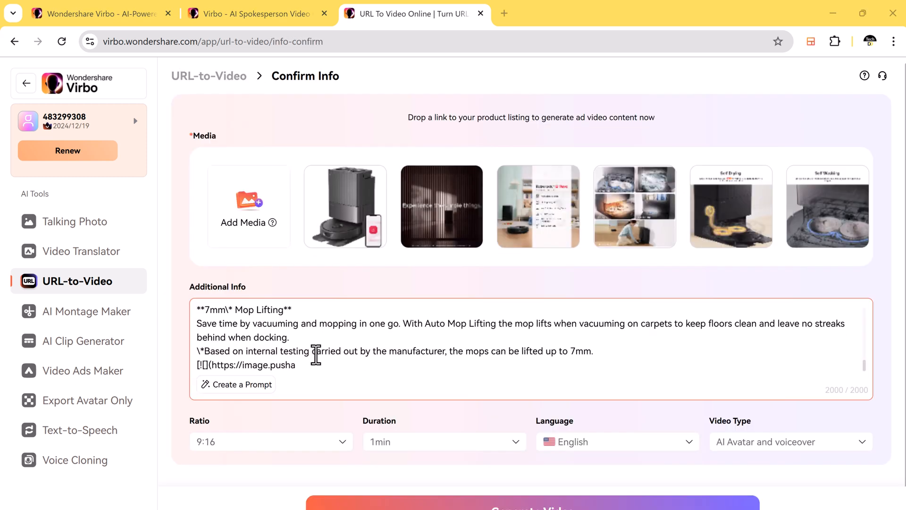
Step: Choose the aspect ratio and generate the Roborock robot-vacuum ad video preview
{"action": "left_click", "coordinate": [270, 441]}
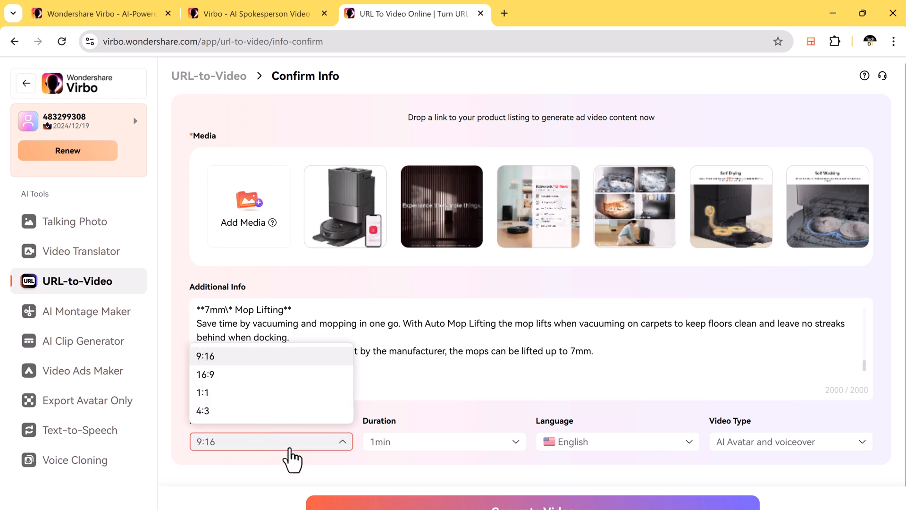
{"action": "left_click", "coordinate": [531, 506]}
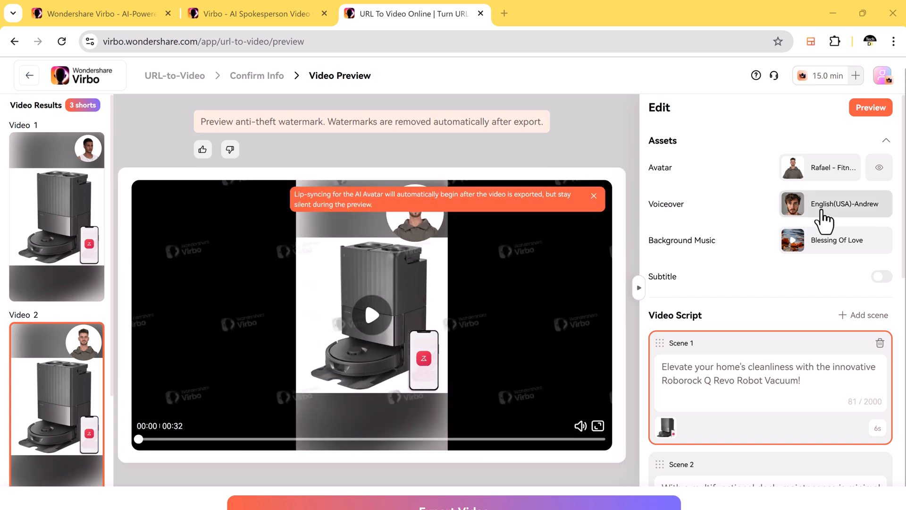
Step: Play the finished 37-second vacuum video from My Creations, pause it and close the viewer
{"action": "left_click", "coordinate": [451, 502]}
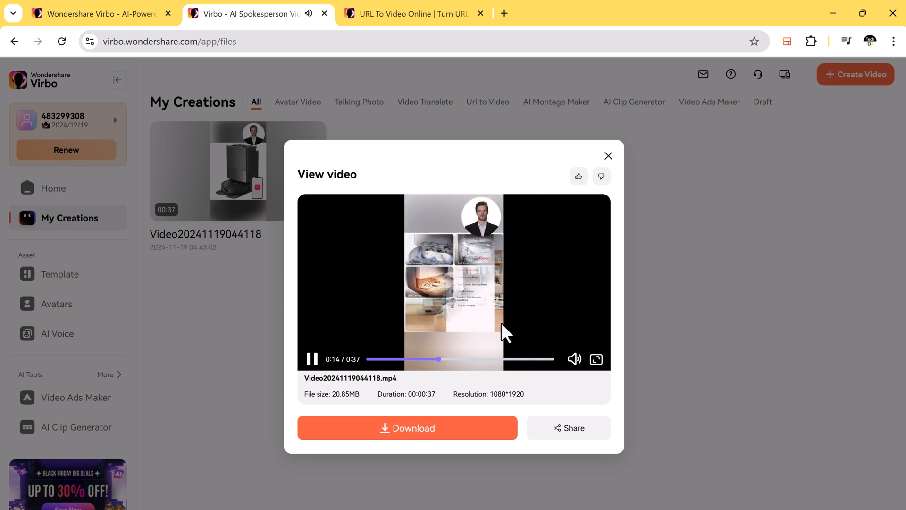
{"action": "left_click", "coordinate": [449, 358]}
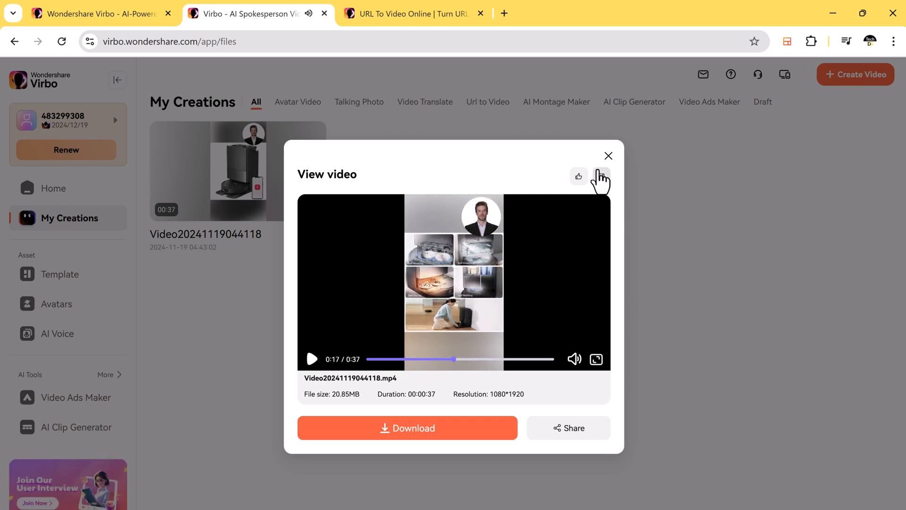
{"action": "left_click", "coordinate": [608, 156]}
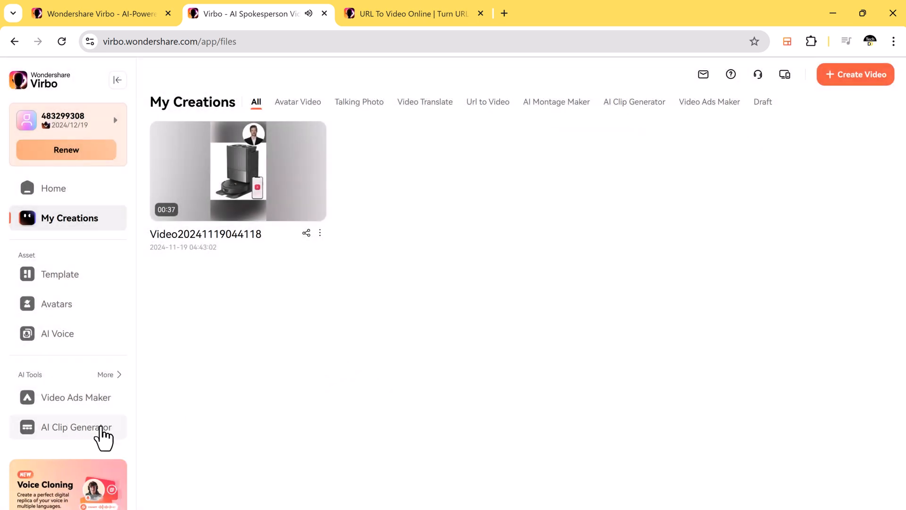
Step: In AI Clip Generator, limit shorts to 0-30 secs and confirm to get ten Mi Band 3 clips
{"action": "left_click", "coordinate": [83, 427]}
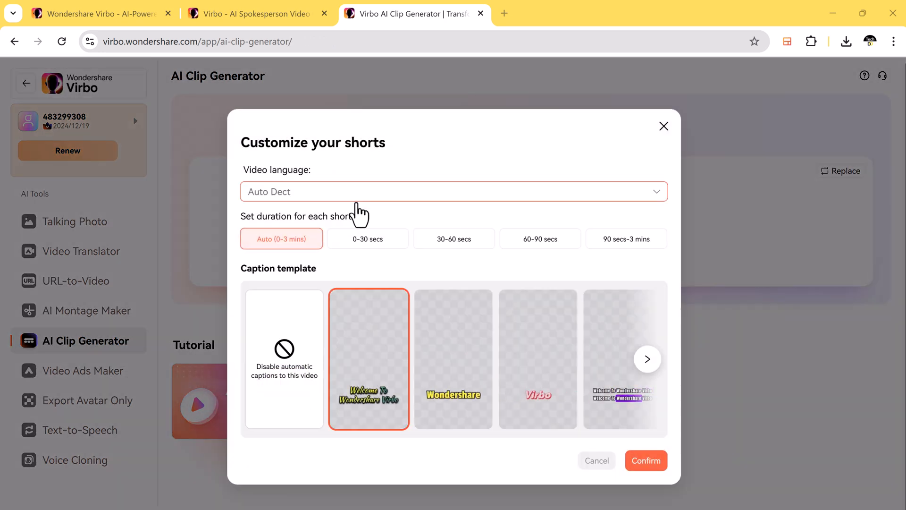
{"action": "left_click", "coordinate": [368, 239]}
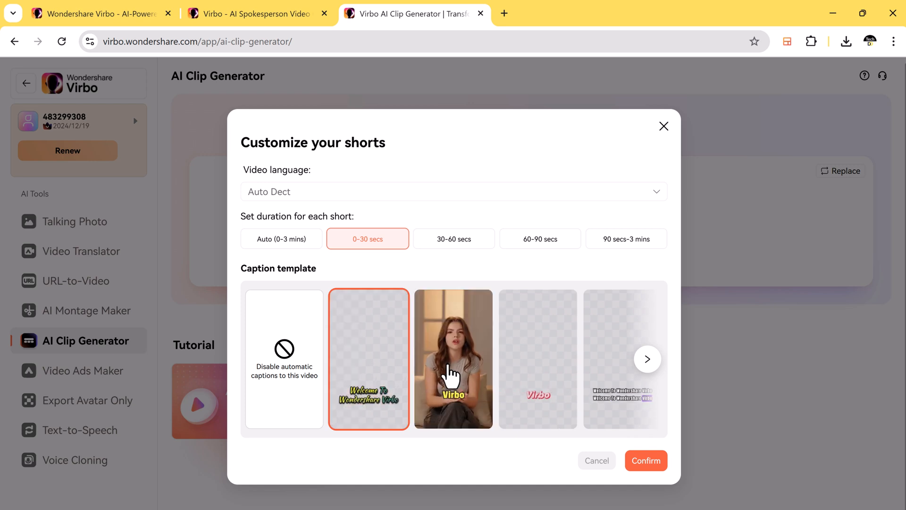
{"action": "left_click", "coordinate": [646, 460]}
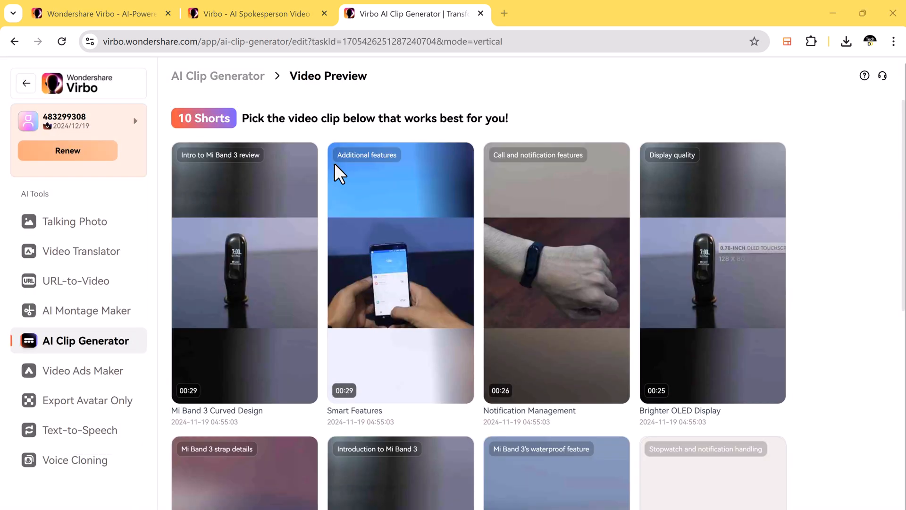
{"action": "mouse_move", "coordinate": [400, 273]}
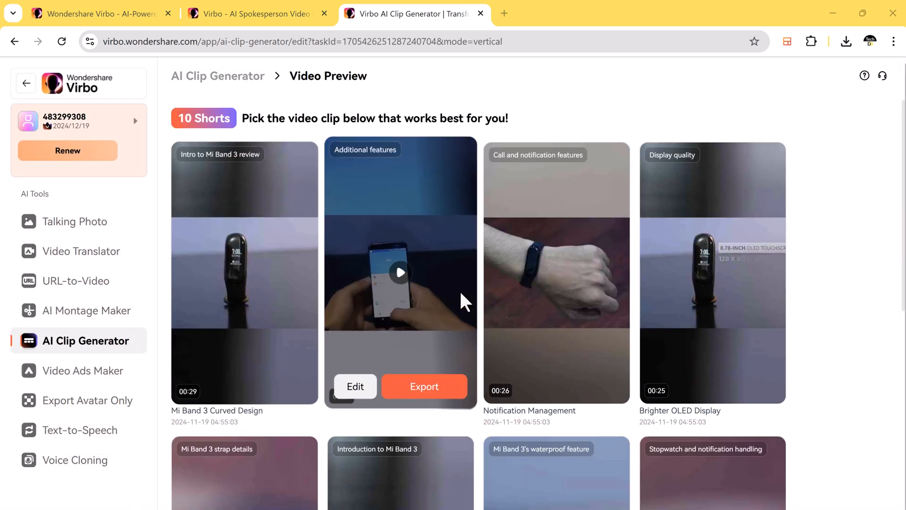
Step: Open the Mi Band 3 waterproof-feature clip in the clip editor
{"action": "scroll", "scroll_direction": "down", "scroll_amount": 3}
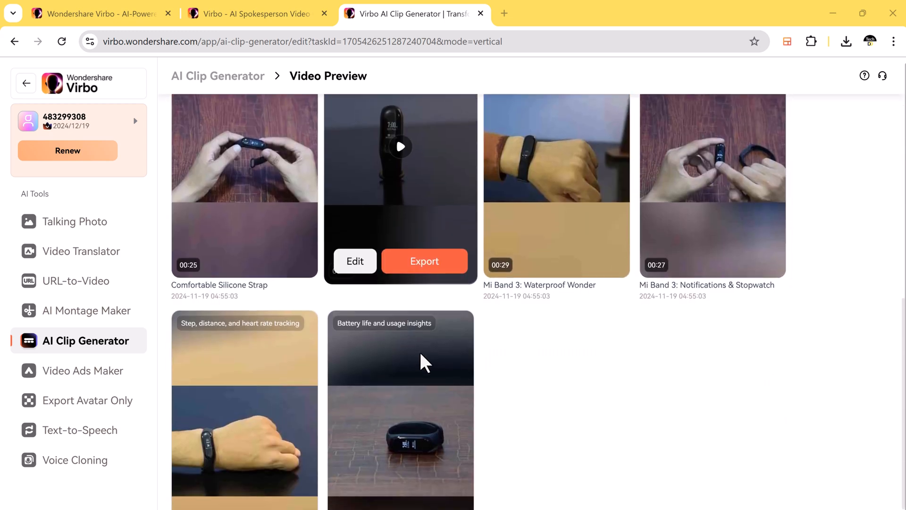
{"action": "scroll", "scroll_direction": "down", "scroll_amount": 3}
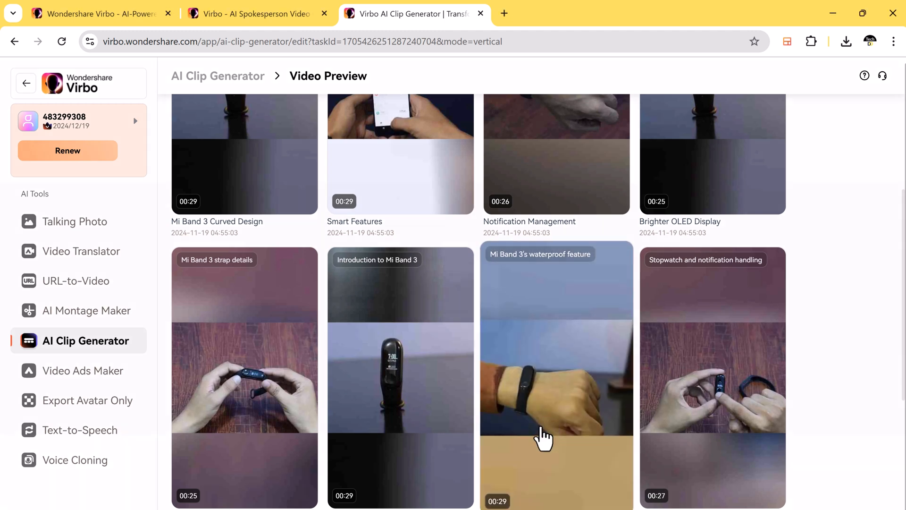
{"action": "left_click", "coordinate": [556, 376]}
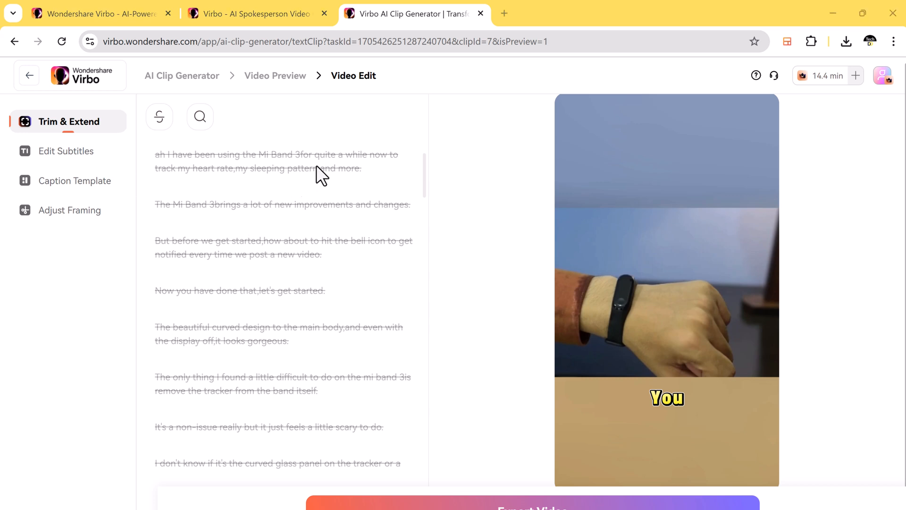
Step: Review the subtitle, caption template and framing options, then return to My Creations
{"action": "left_click", "coordinate": [66, 151]}
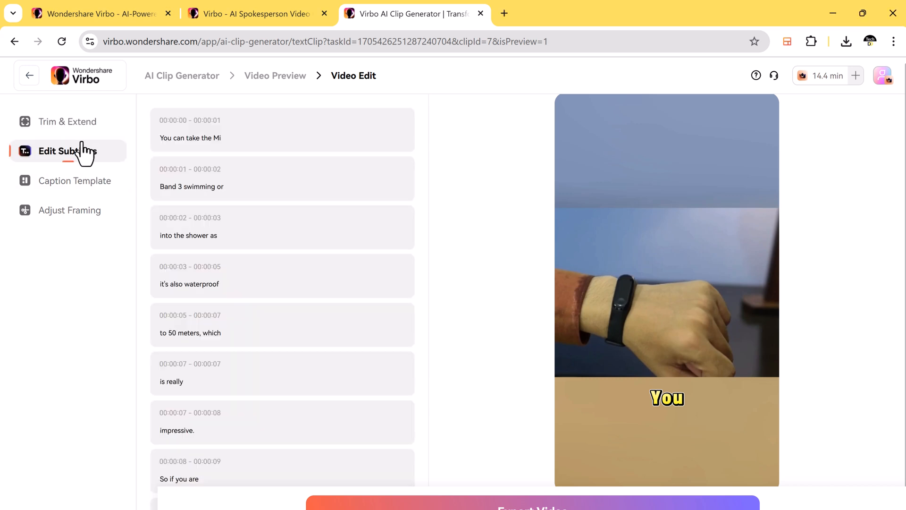
{"action": "left_click", "coordinate": [75, 180]}
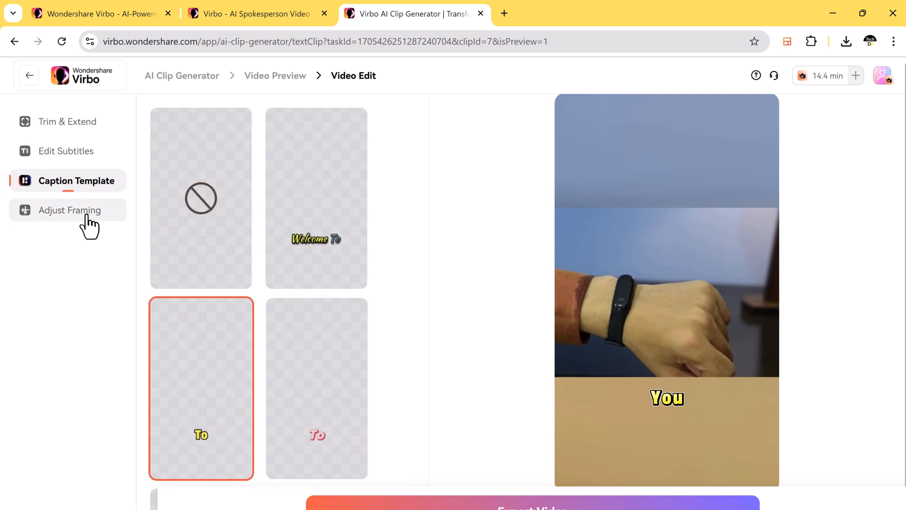
{"action": "left_click", "coordinate": [69, 209]}
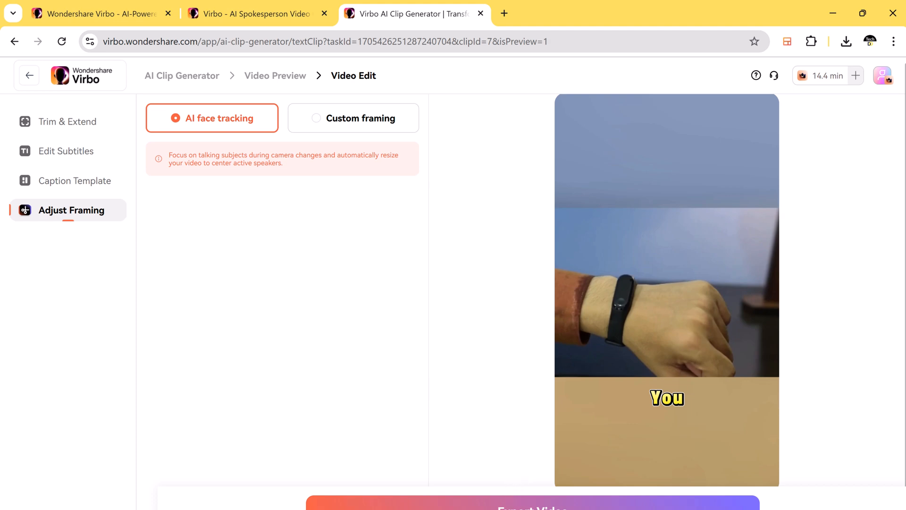
{"action": "left_click", "coordinate": [480, 14]}
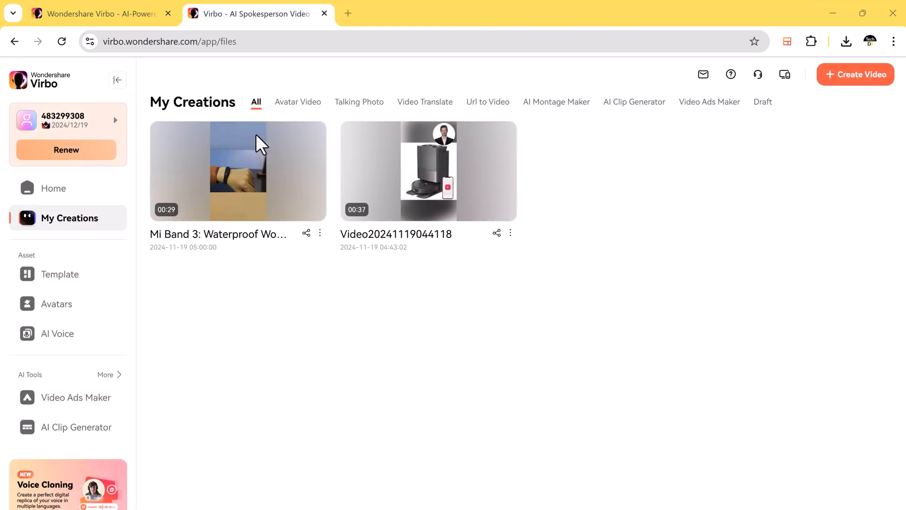
Step: View the Mi Band 3: Waterproof Wonder video's details and start its download
{"action": "left_click", "coordinate": [238, 171]}
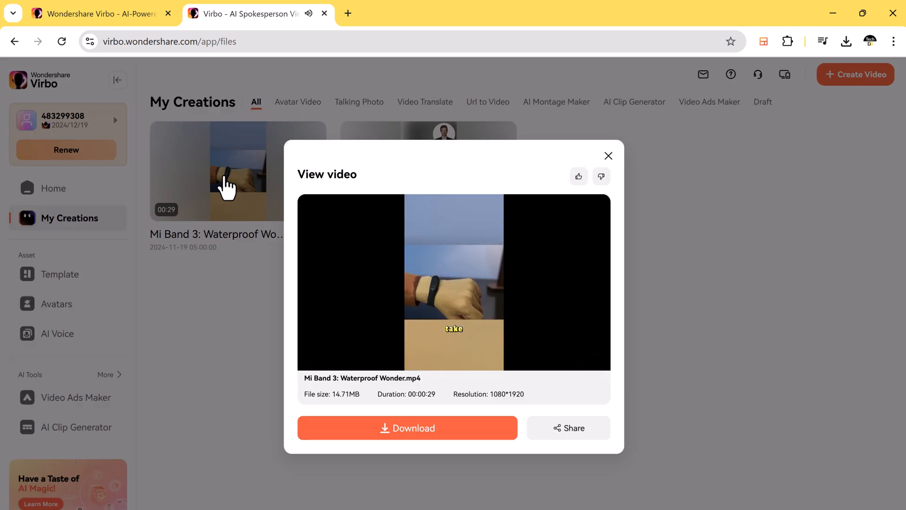
{"action": "left_click", "coordinate": [454, 281]}
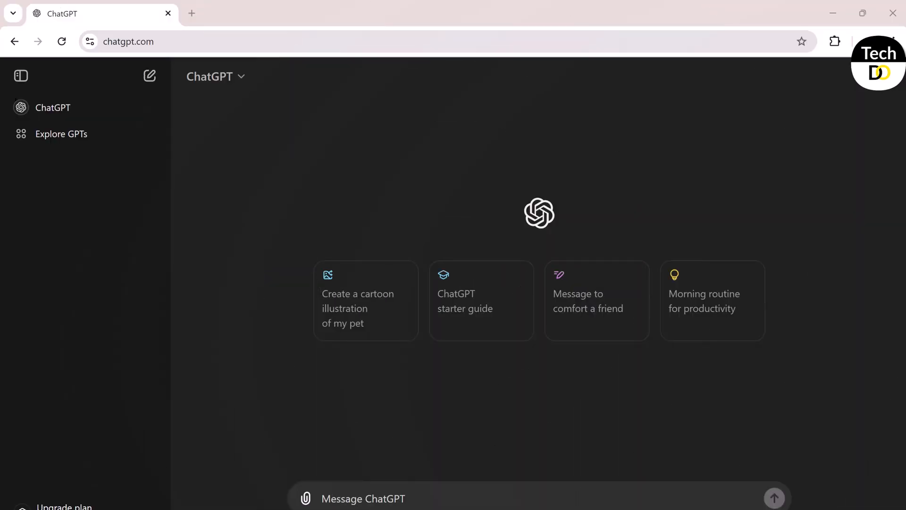
{"action": "mouse_move", "coordinate": [416, 398]}
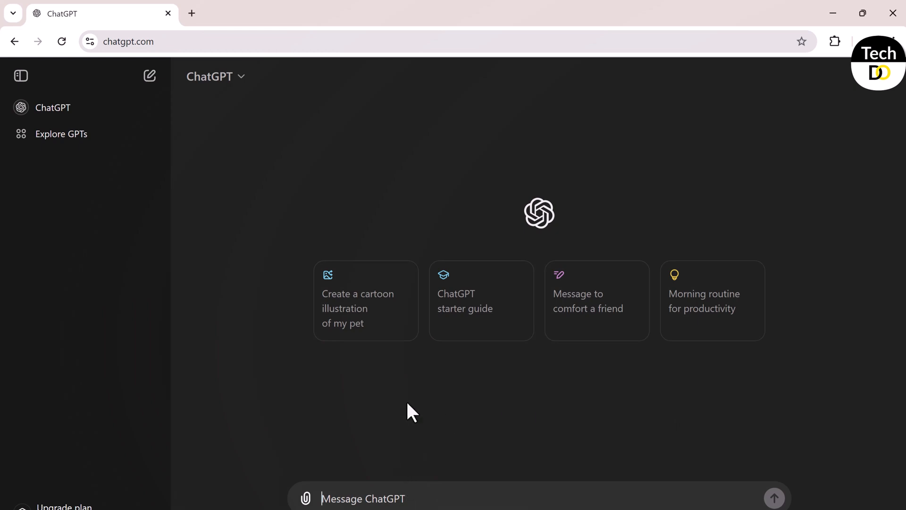
Step: Ask ChatGPT for thumbnail ideas with a person's expression for 'Will this Asteroid destroy the Earth in 2048?'
{"action": "type", "text": "suggest me some thumbnail ideas with a person on it with suitable expression for a video title"}
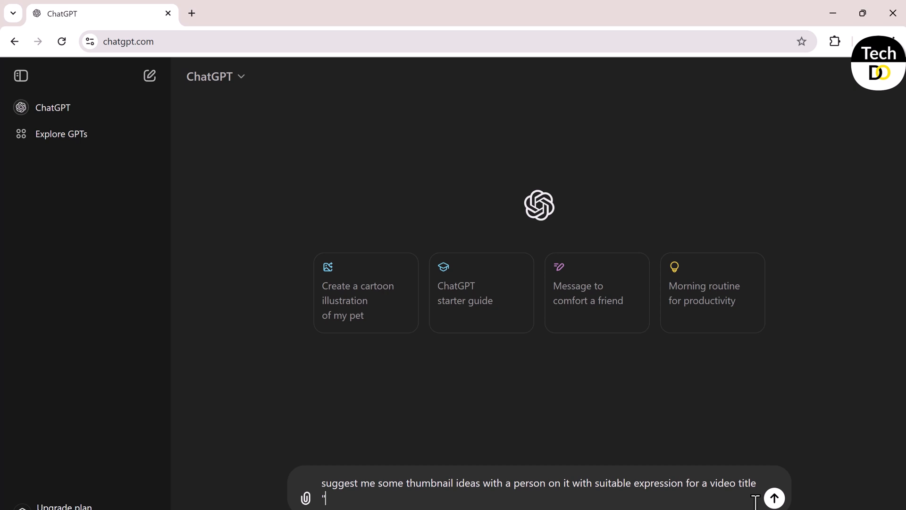
{"action": "type", "text": "\""}
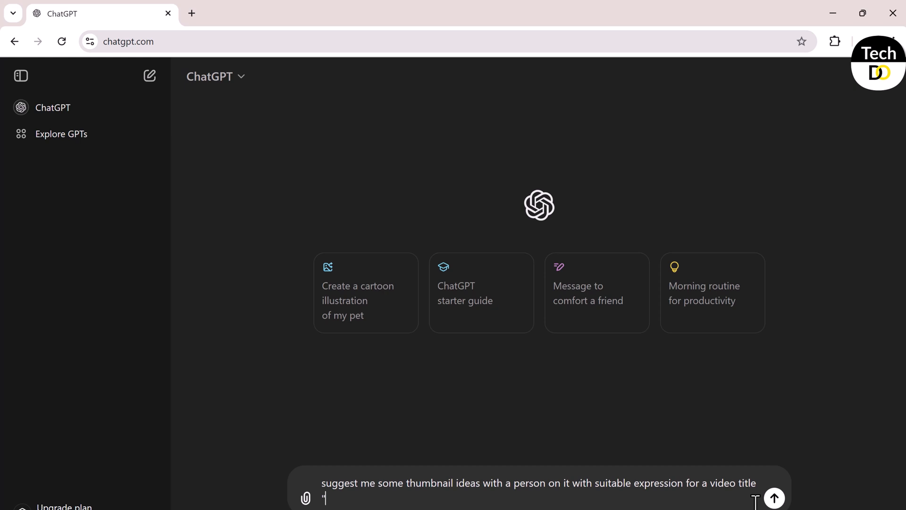
{"action": "type", "text": "Will this Aster"}
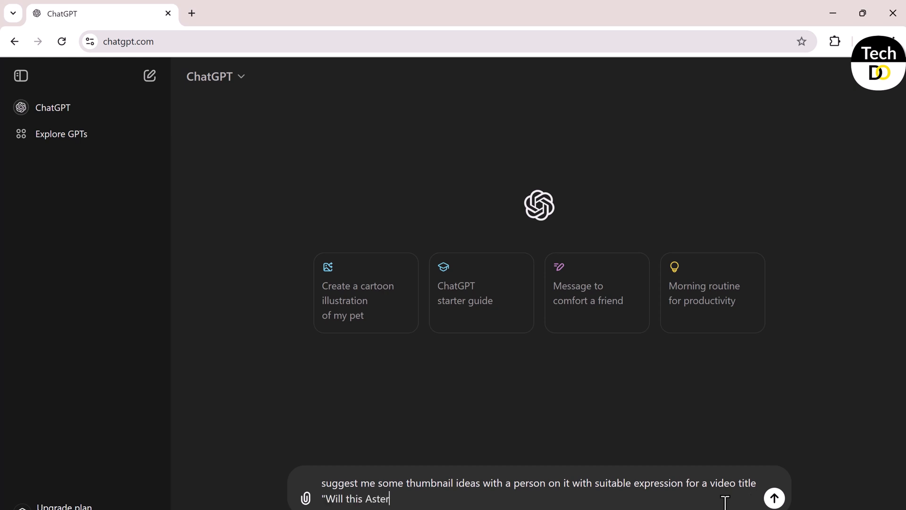
{"action": "type", "text": "oid destroy the Earth in 2048?"}
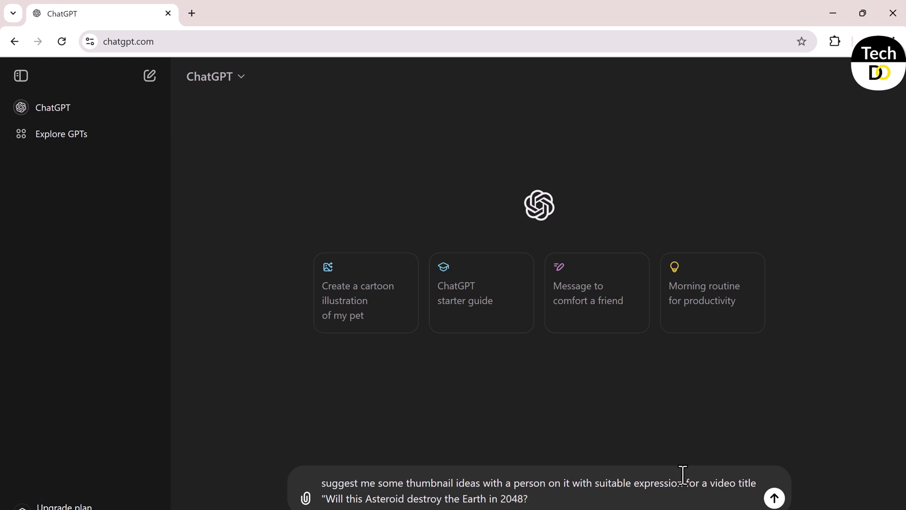
{"action": "mouse_move", "coordinate": [862, 459]}
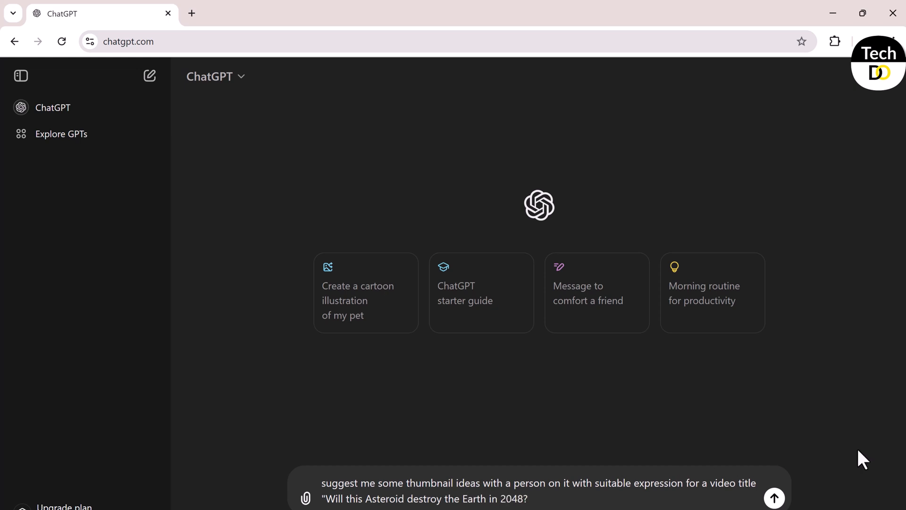
{"action": "left_click", "coordinate": [774, 498]}
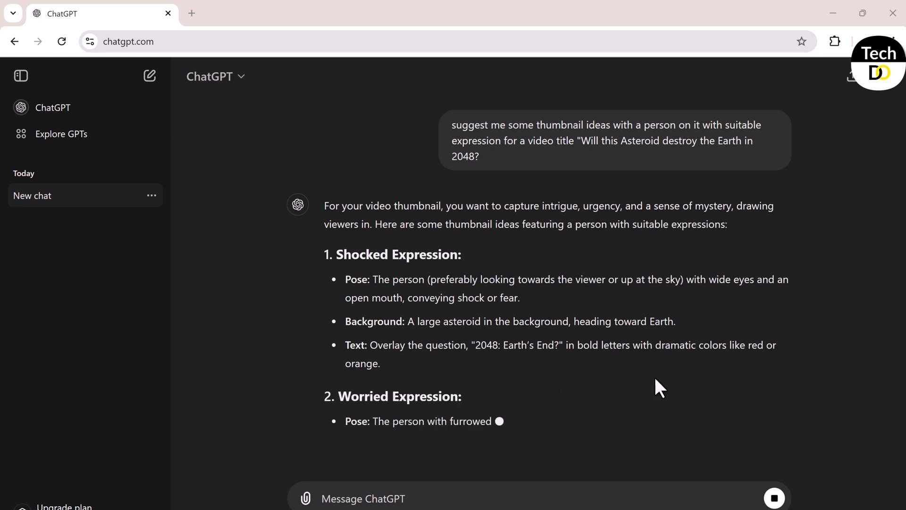
Step: Read through the five suggested expression-based thumbnail concepts
{"action": "scroll", "scroll_direction": "down", "scroll_amount": 3}
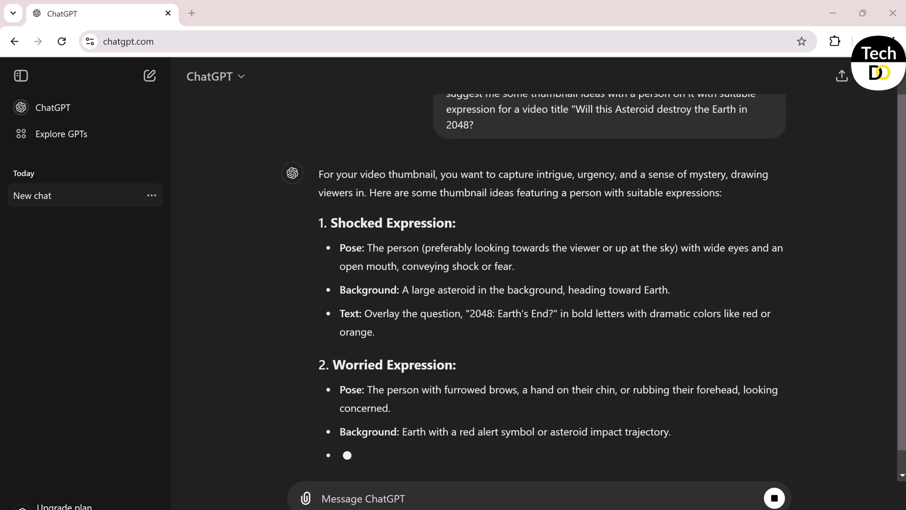
{"action": "scroll", "scroll_direction": "down", "scroll_amount": 3}
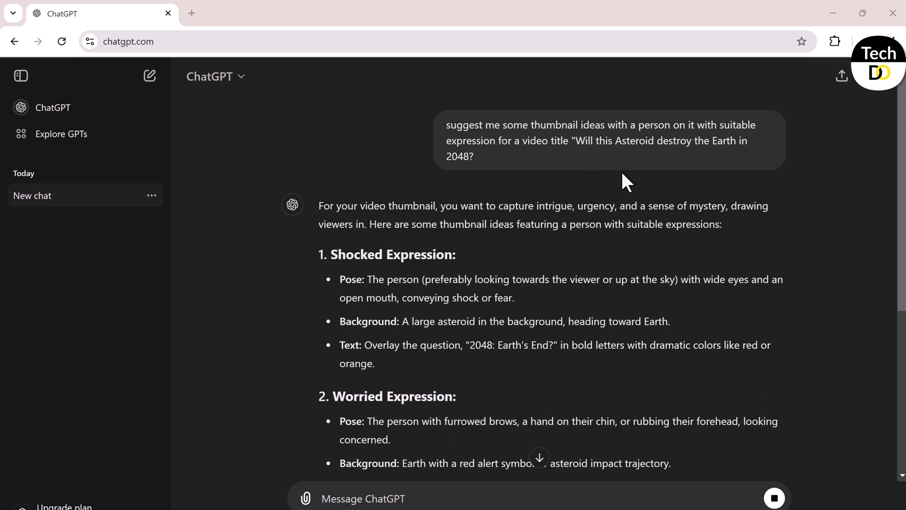
{"action": "scroll", "scroll_direction": "down", "scroll_amount": 3}
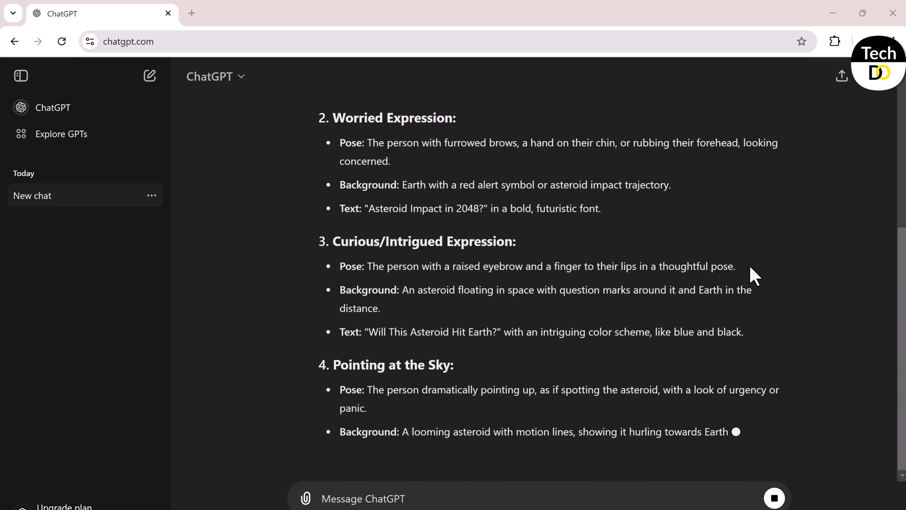
{"action": "scroll", "scroll_direction": "down", "scroll_amount": 3}
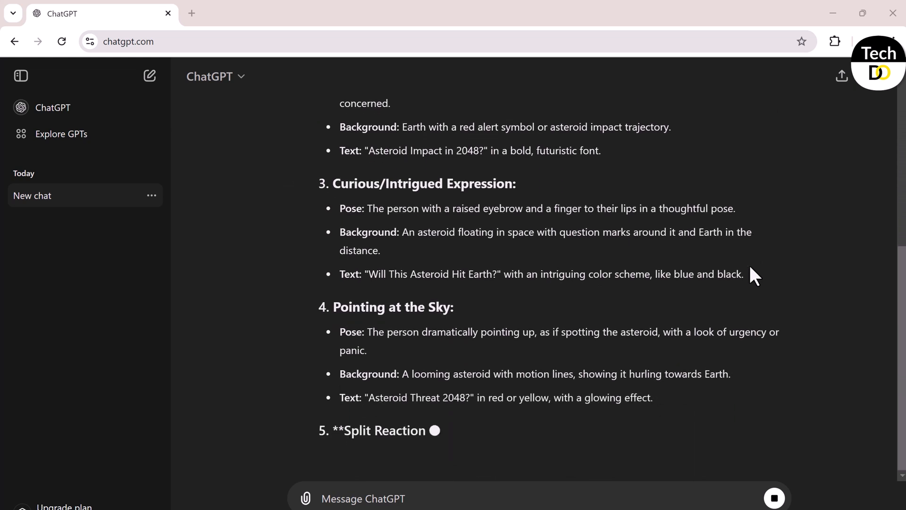
{"action": "scroll", "scroll_direction": "down", "scroll_amount": 3}
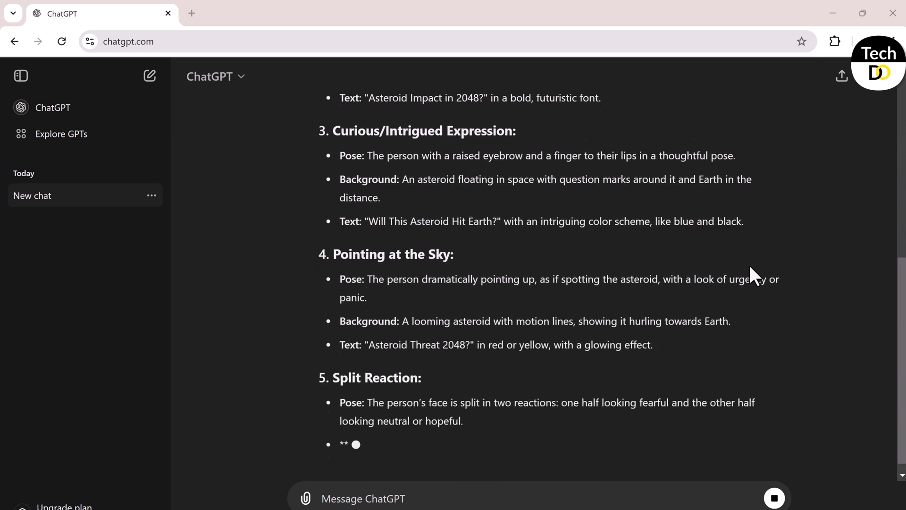
{"action": "scroll", "scroll_direction": "down", "scroll_amount": 3}
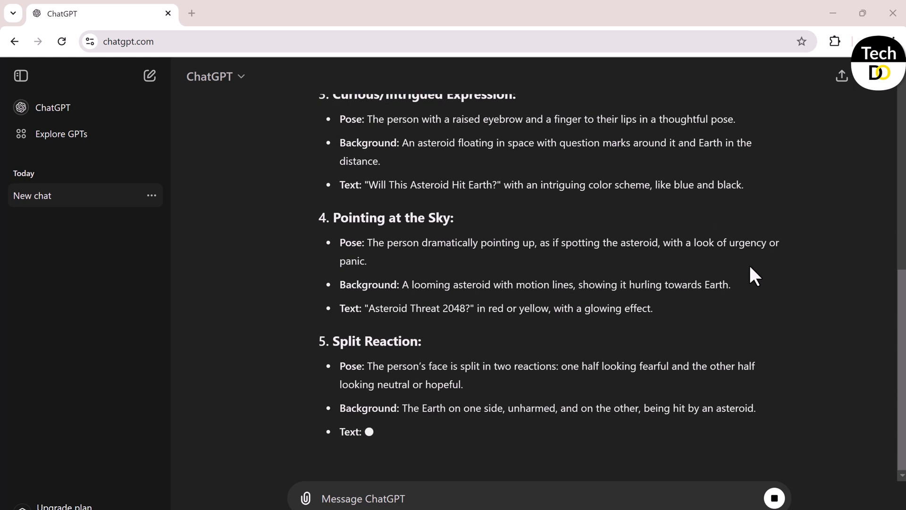
{"action": "scroll", "scroll_direction": "down", "scroll_amount": 3}
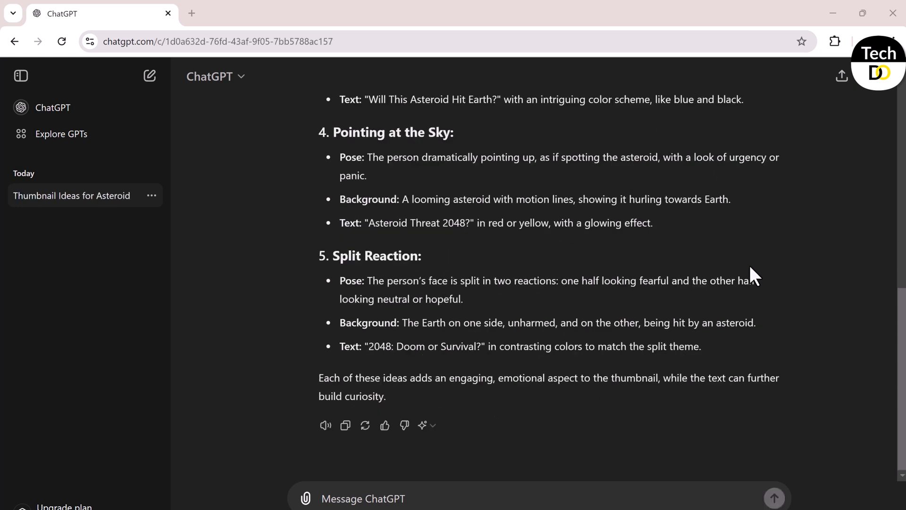
{"action": "scroll", "scroll_direction": "down", "scroll_amount": 3}
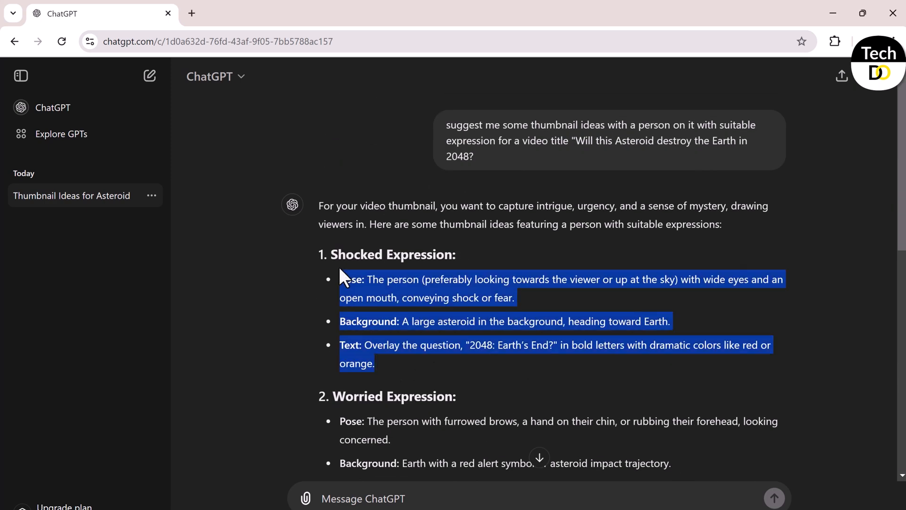
Step: Request a generation prompt based on the copied Shocked Expression idea
{"action": "left_click_drag", "start_coordinate": [344, 278], "coordinate": [393, 254]}
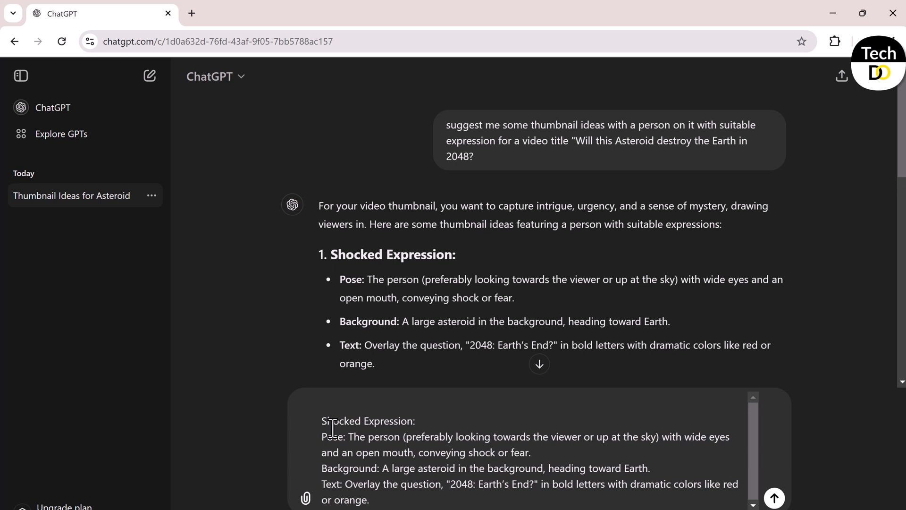
{"action": "type", "text": "g"}
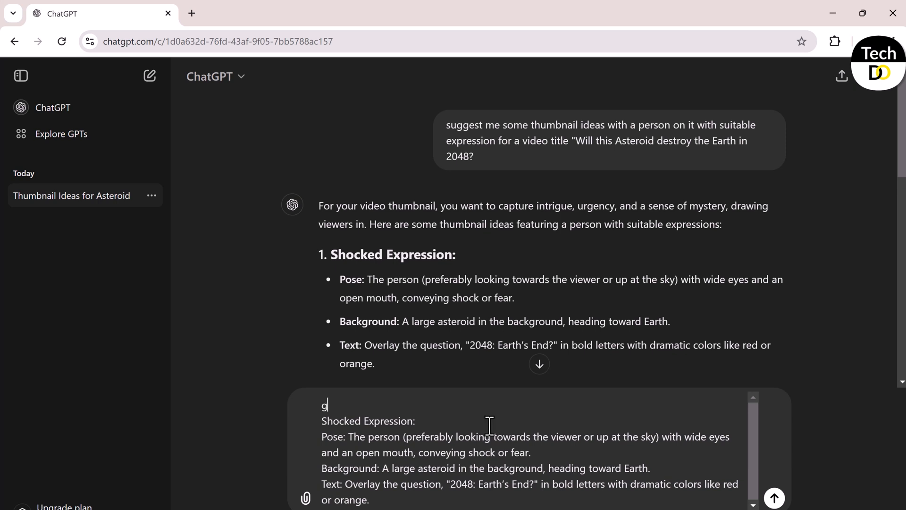
{"action": "type", "text": "ive me prompt to gereae"}
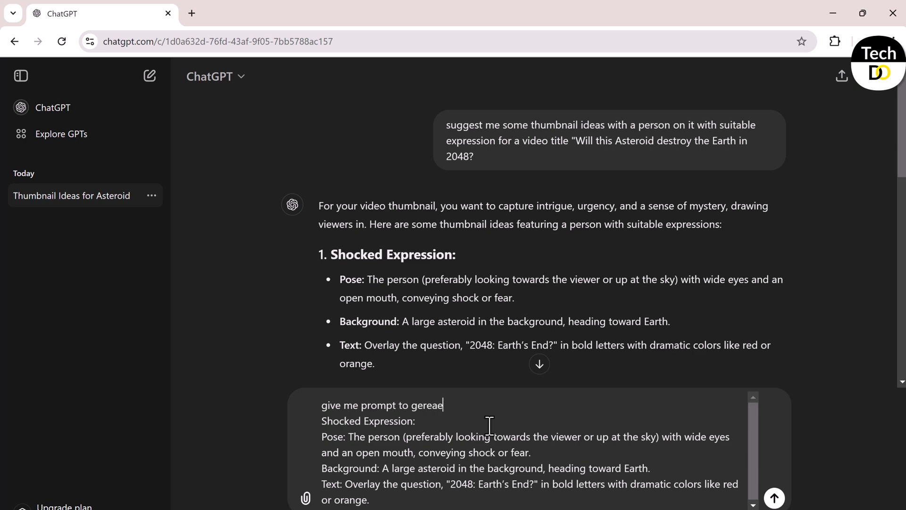
{"action": "type", "text": "generate"}
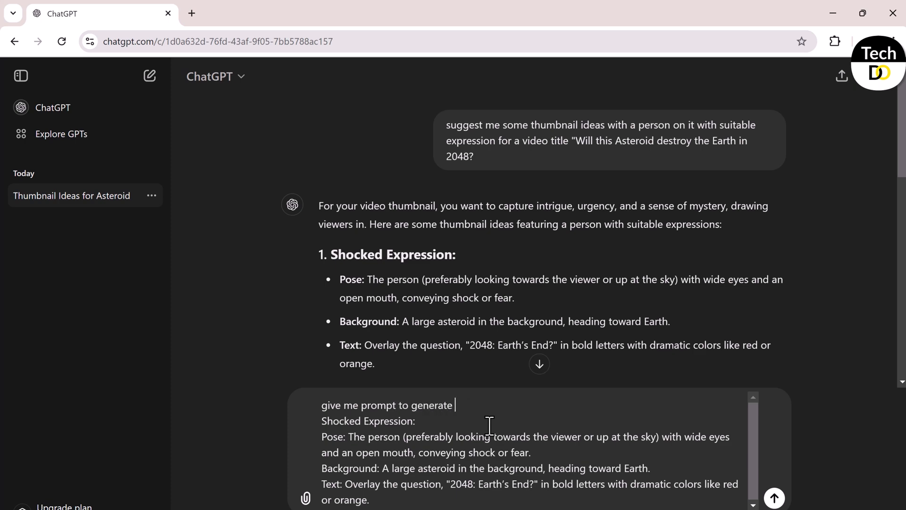
{"action": "left_click", "coordinate": [774, 498]}
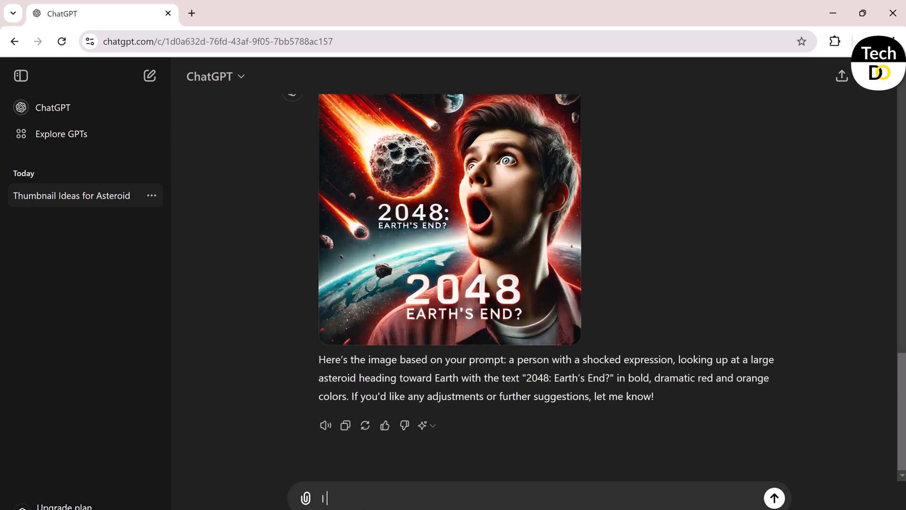
Step: Ask for a perfect prompt and read the refined '2048: Earth's End?' thumbnail prompt
{"action": "type", "text": "I want a perfec"}
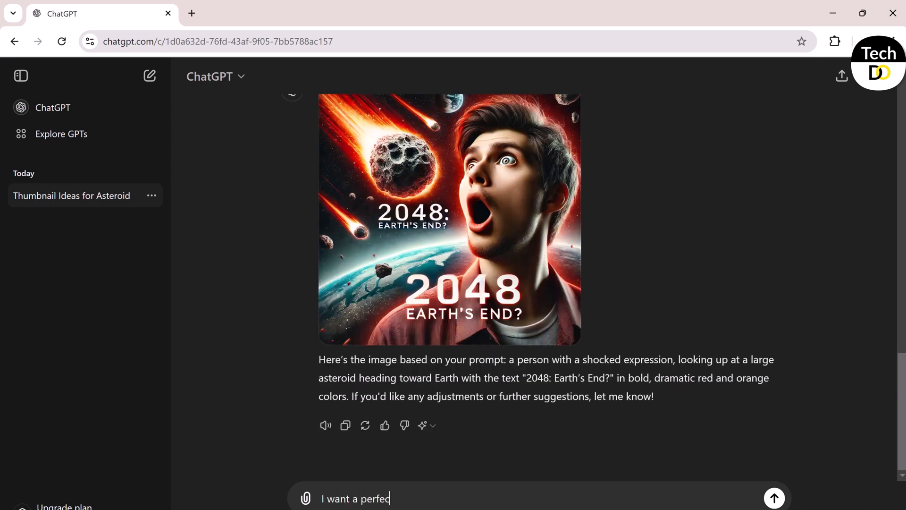
{"action": "left_click", "coordinate": [773, 497]}
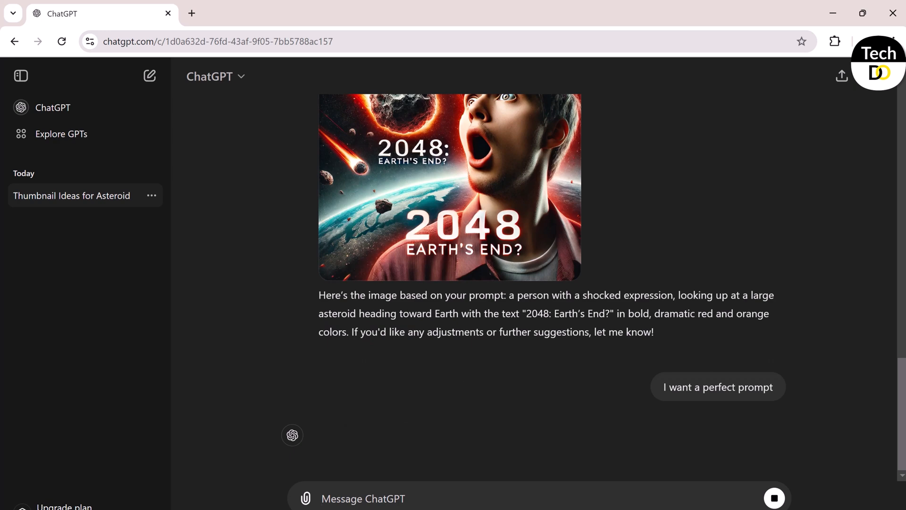
{"action": "scroll", "scroll_direction": "down", "scroll_amount": 3}
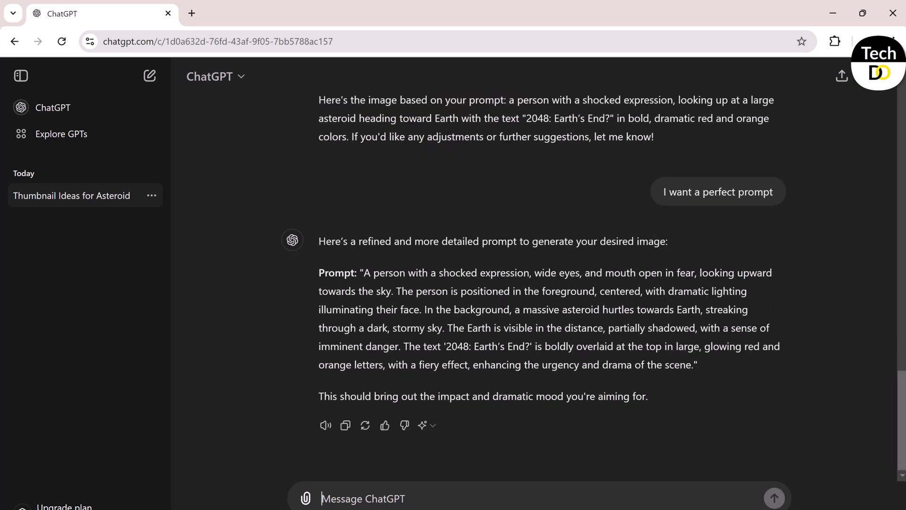
{"action": "mouse_move", "coordinate": [364, 277]}
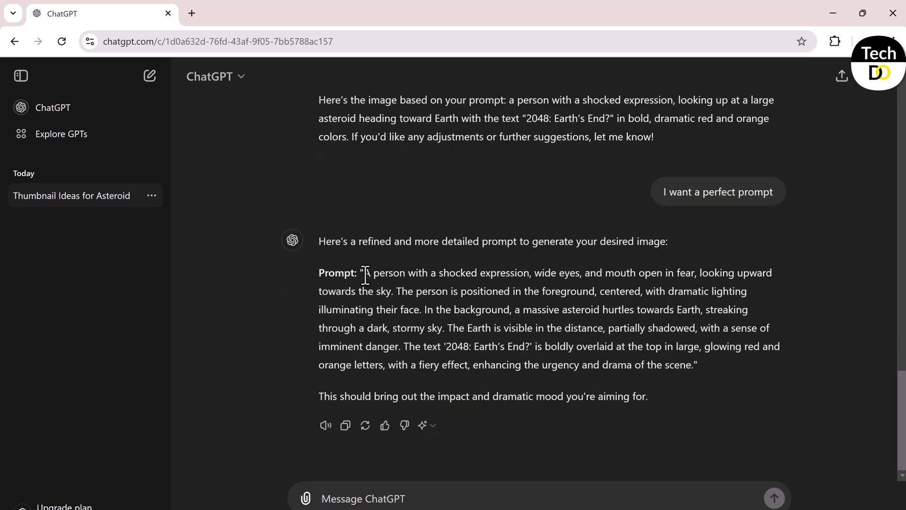
Step: Copy the refined prompt into Ideogram's Describe box and set the ratio to 16:9
{"action": "left_click_drag", "start_coordinate": [362, 272], "coordinate": [691, 364]}
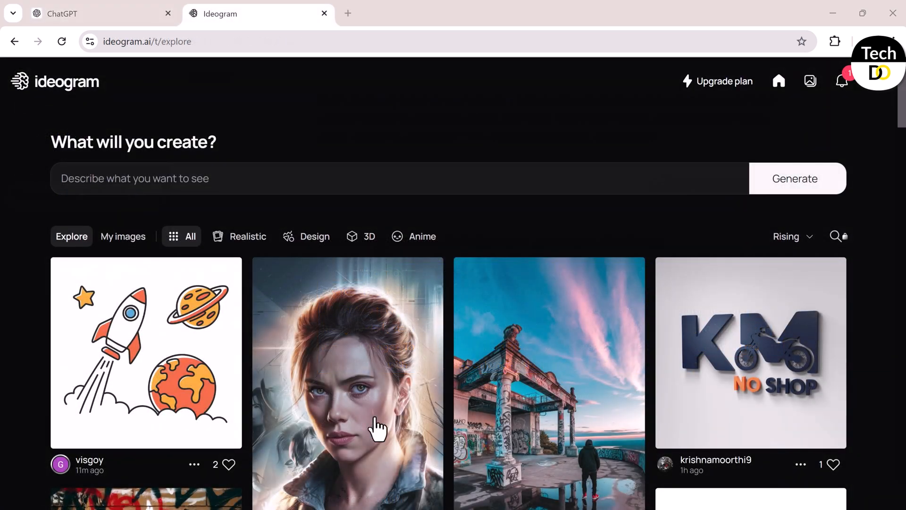
{"action": "left_click", "coordinate": [399, 179]}
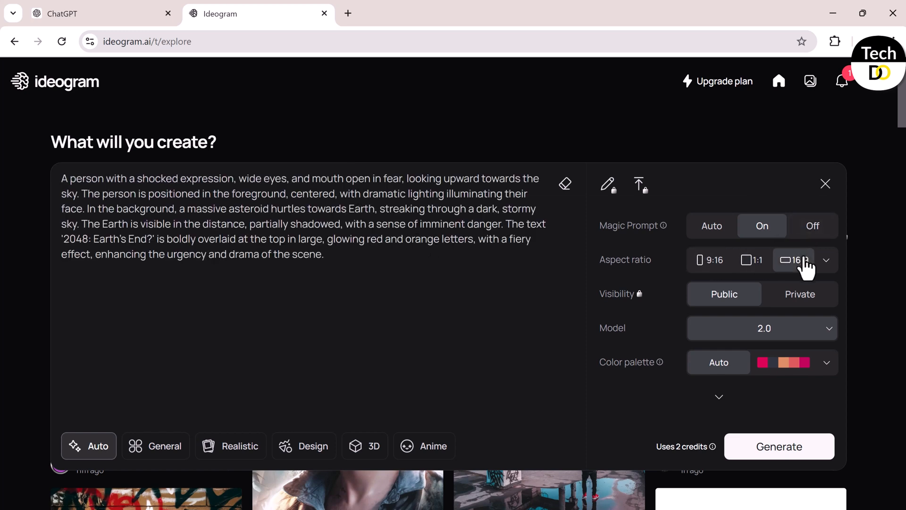
{"action": "left_click", "coordinate": [779, 446]}
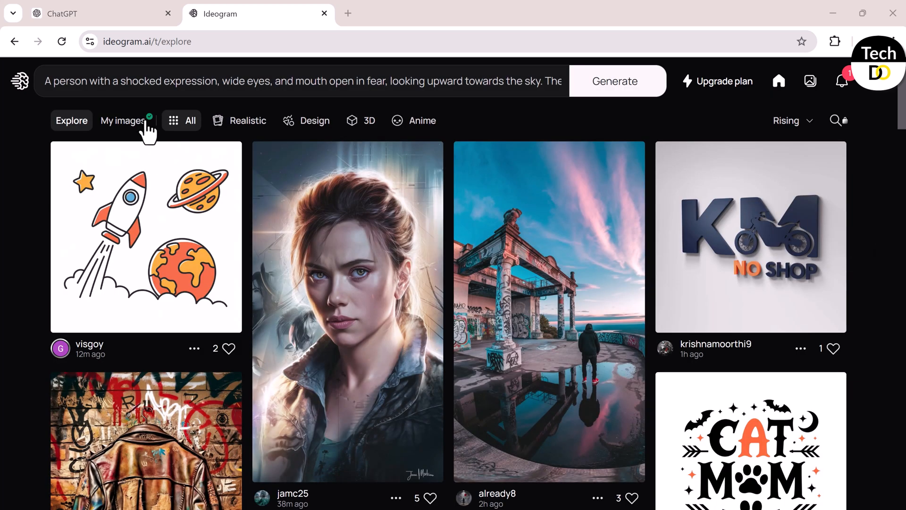
Step: Review the four '2048 Earth's End?' results in My images, viewing one and returning to the grid
{"action": "left_click", "coordinate": [123, 120]}
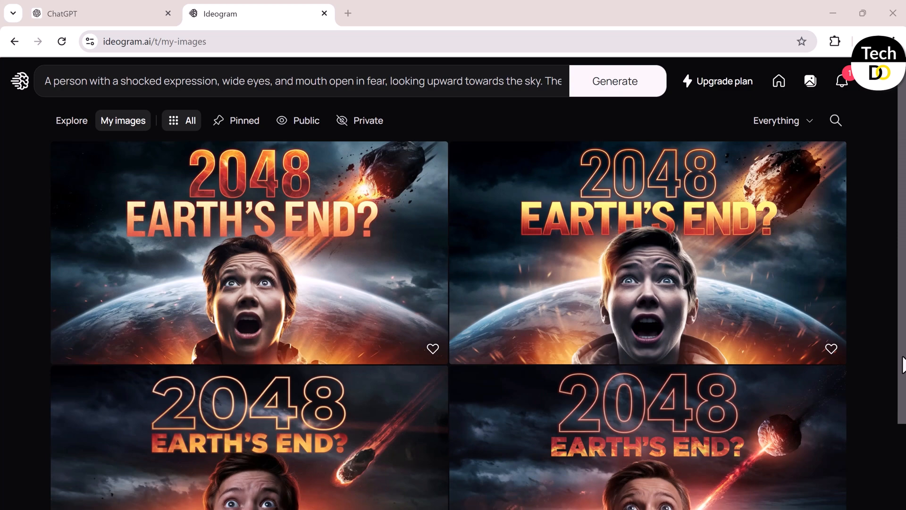
{"action": "left_click", "coordinate": [248, 254]}
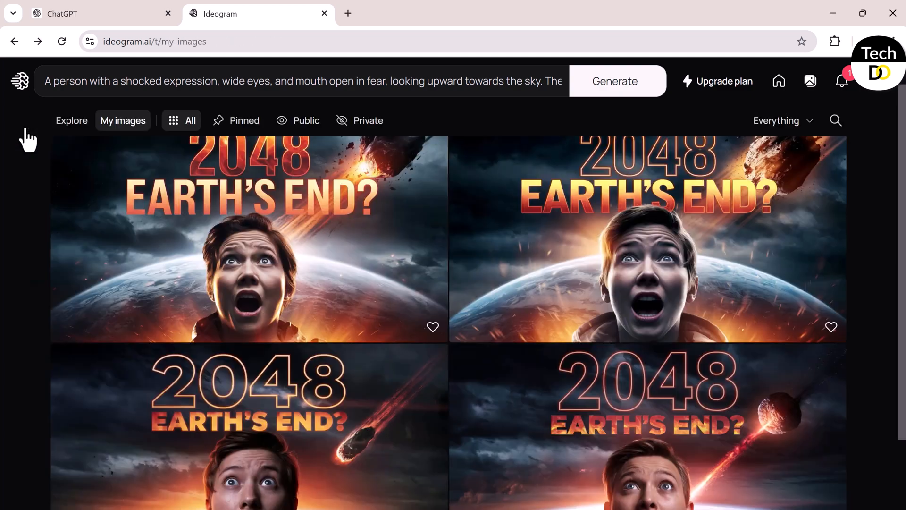
{"action": "scroll", "scroll_direction": "down", "scroll_amount": 3}
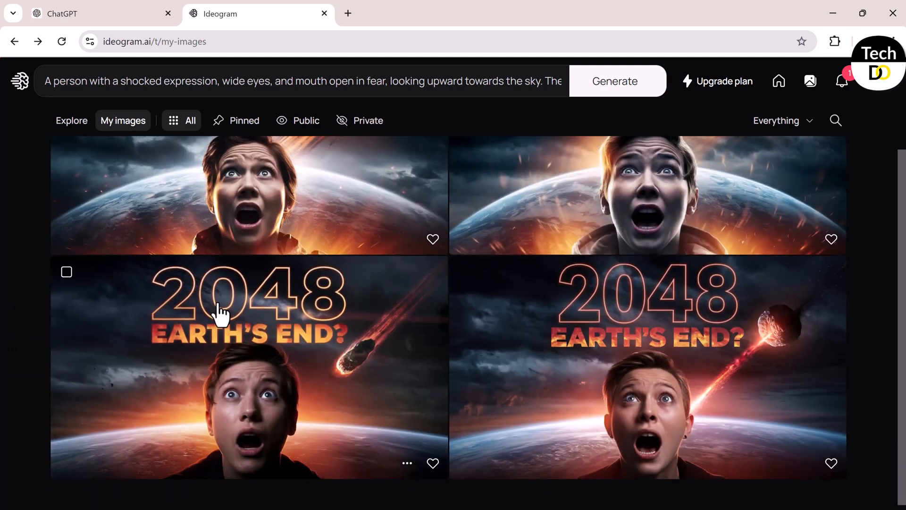
{"action": "scroll", "scroll_direction": "down", "scroll_amount": 3}
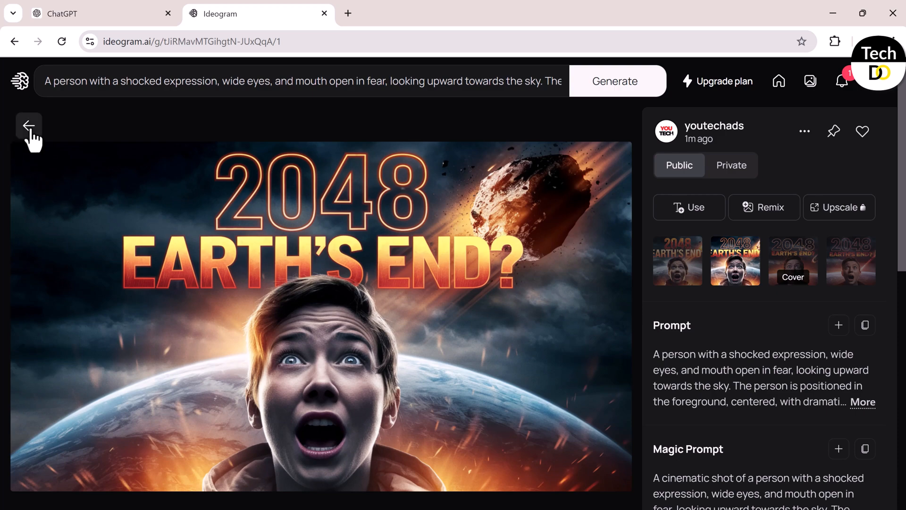
{"action": "left_click", "coordinate": [29, 125]}
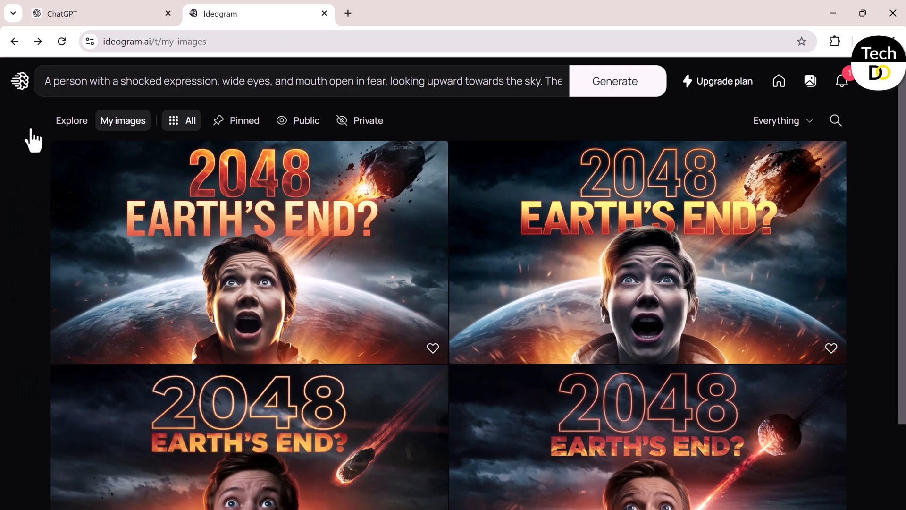
{"action": "mouse_move", "coordinate": [141, 41]}
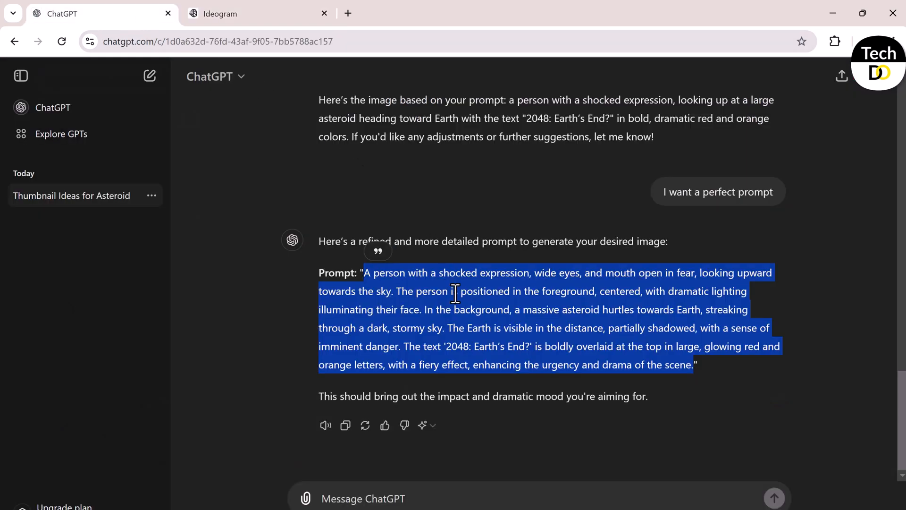
{"action": "mouse_move", "coordinate": [459, 311]}
{"action": "type", "text": "suggest me some thumbnail ideas with a person or a with suitable expression for a video title\""}
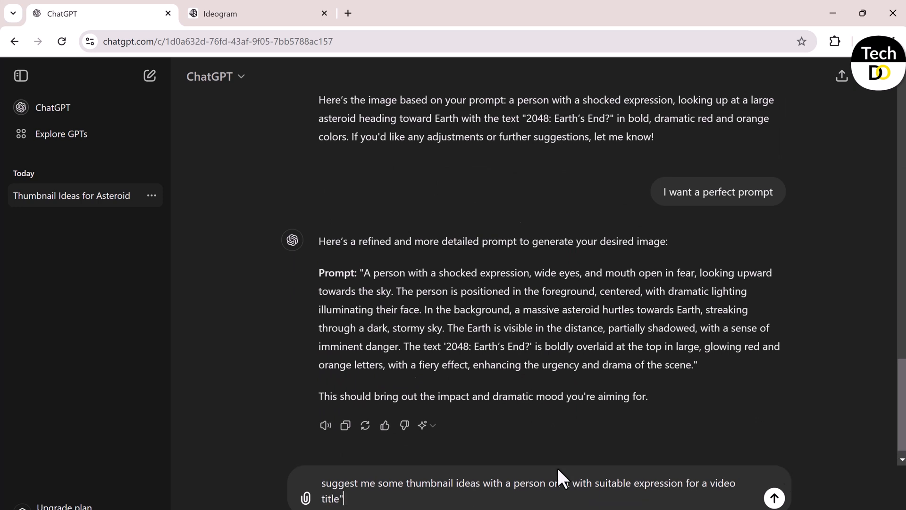
Step: Ask for thumbnail ideas for 'How to grow a youtube channel in 30 days', then a perfect prompt
{"action": "type", "text": "How to grow a youtube"}
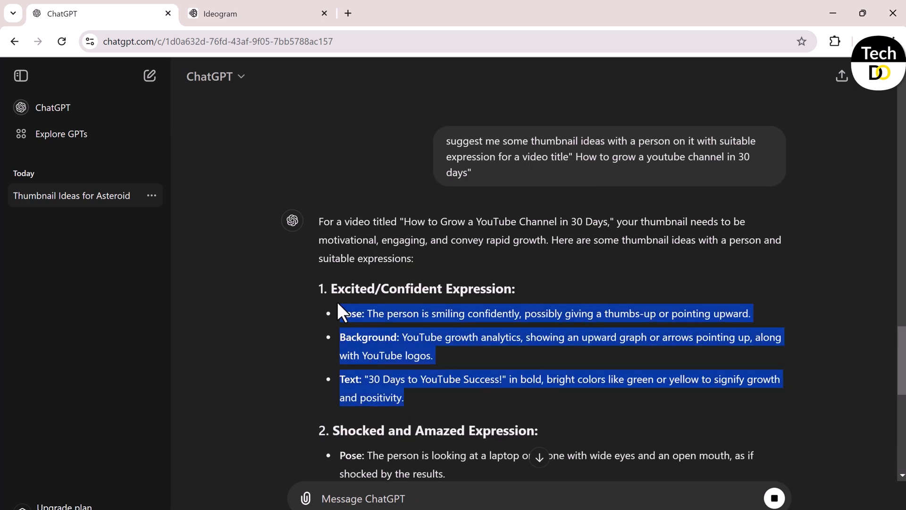
{"action": "type", "text": "give me prompt to gene"}
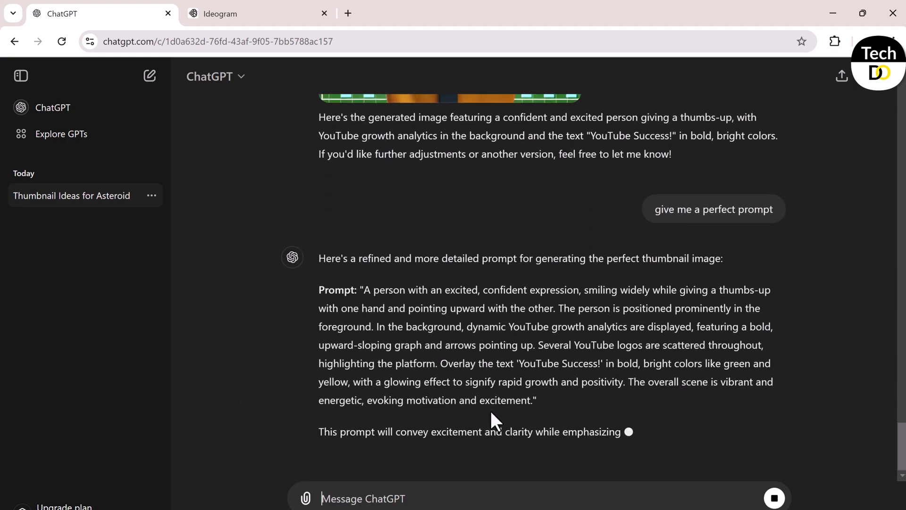
Step: Replace the asteroid prompt with the new one, generate, and view the thumbs-up 'YouTube Success!' thumbnail full size
{"action": "left_click", "coordinate": [257, 13]}
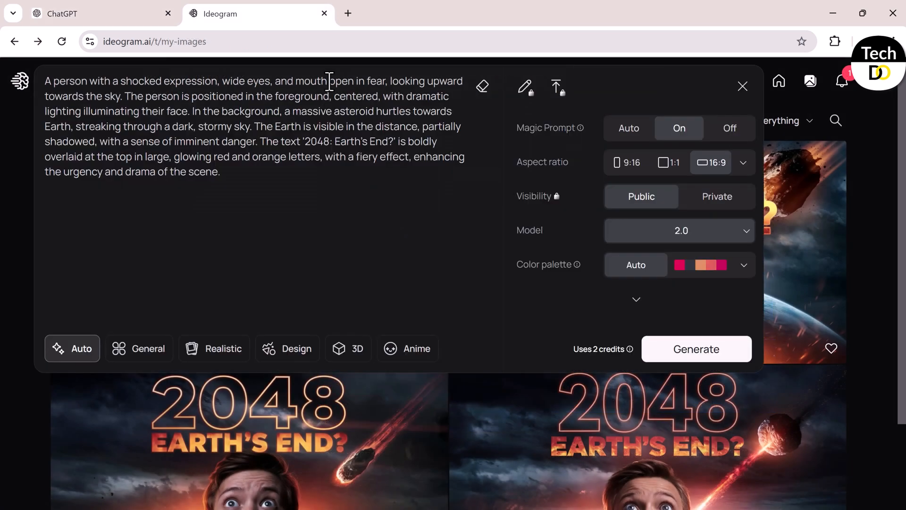
{"action": "left_click", "coordinate": [696, 348]}
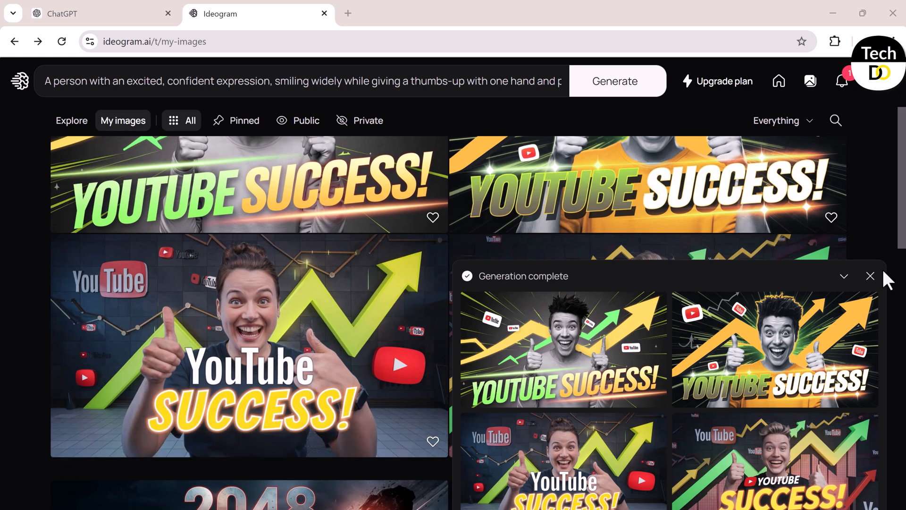
{"action": "left_click", "coordinate": [870, 275]}
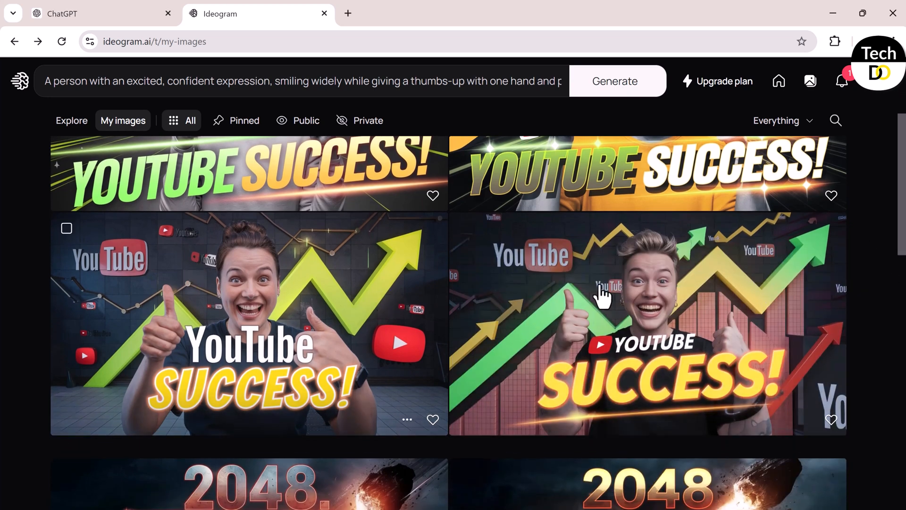
{"action": "left_click", "coordinate": [647, 324]}
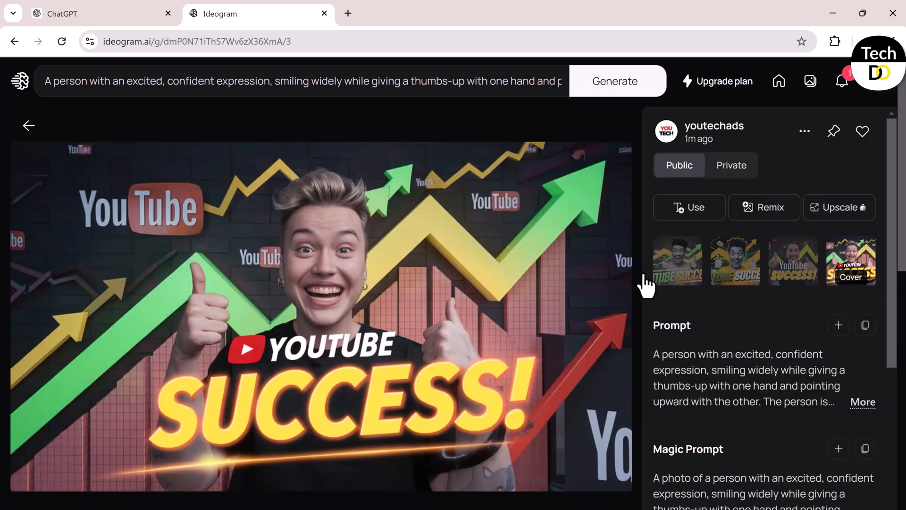